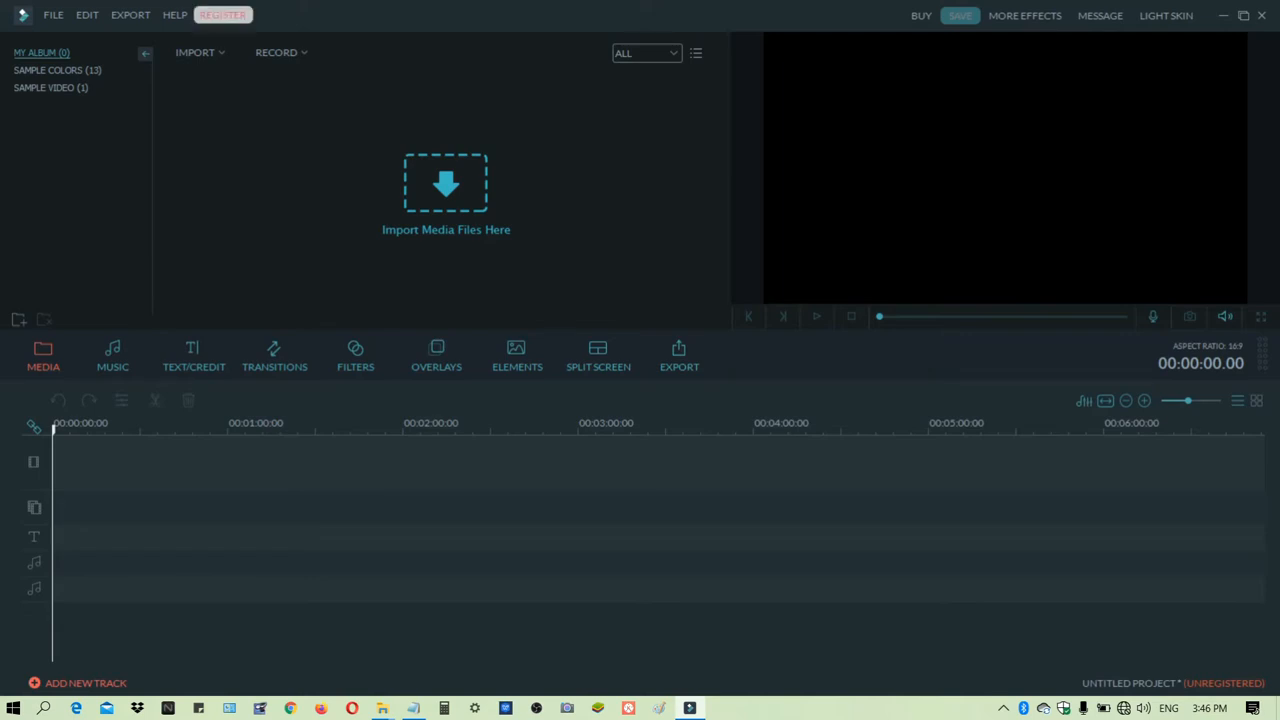
# Step: Dismiss Filmora's registration form and select 'STEP 1: Go to drive c.' in the notes
pyautogui.click(222, 14)
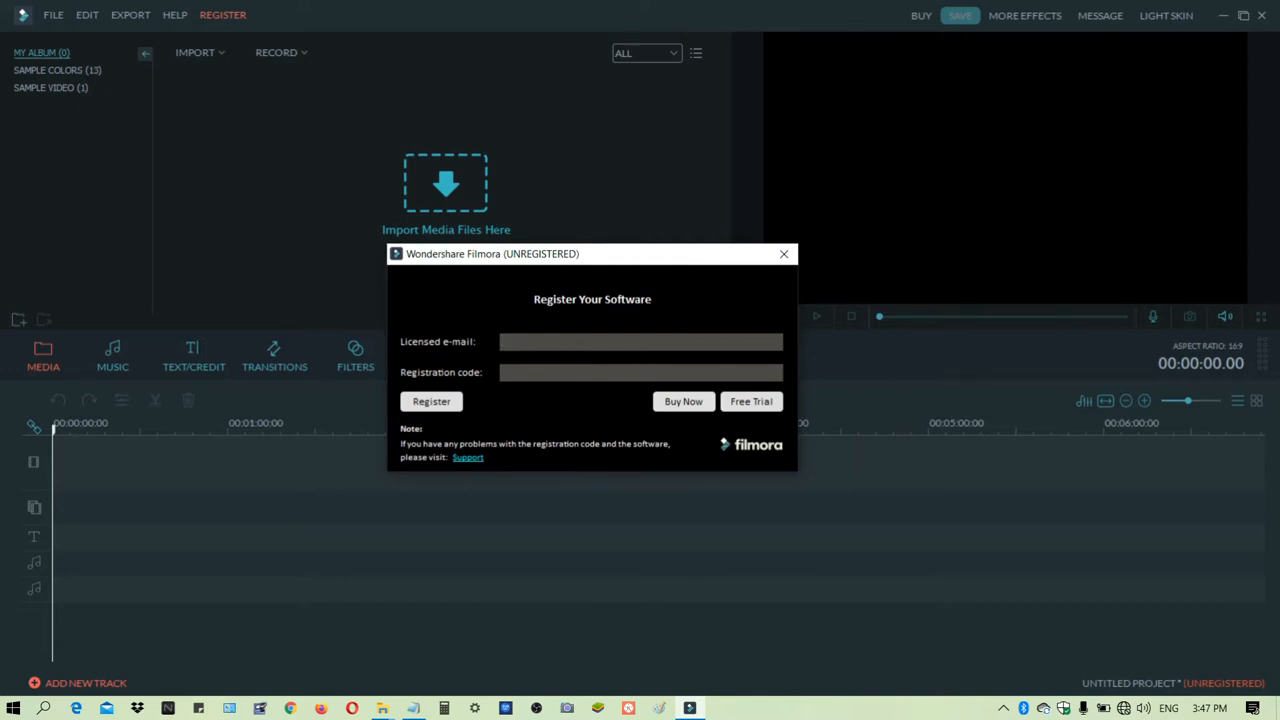
pyautogui.click(784, 253)
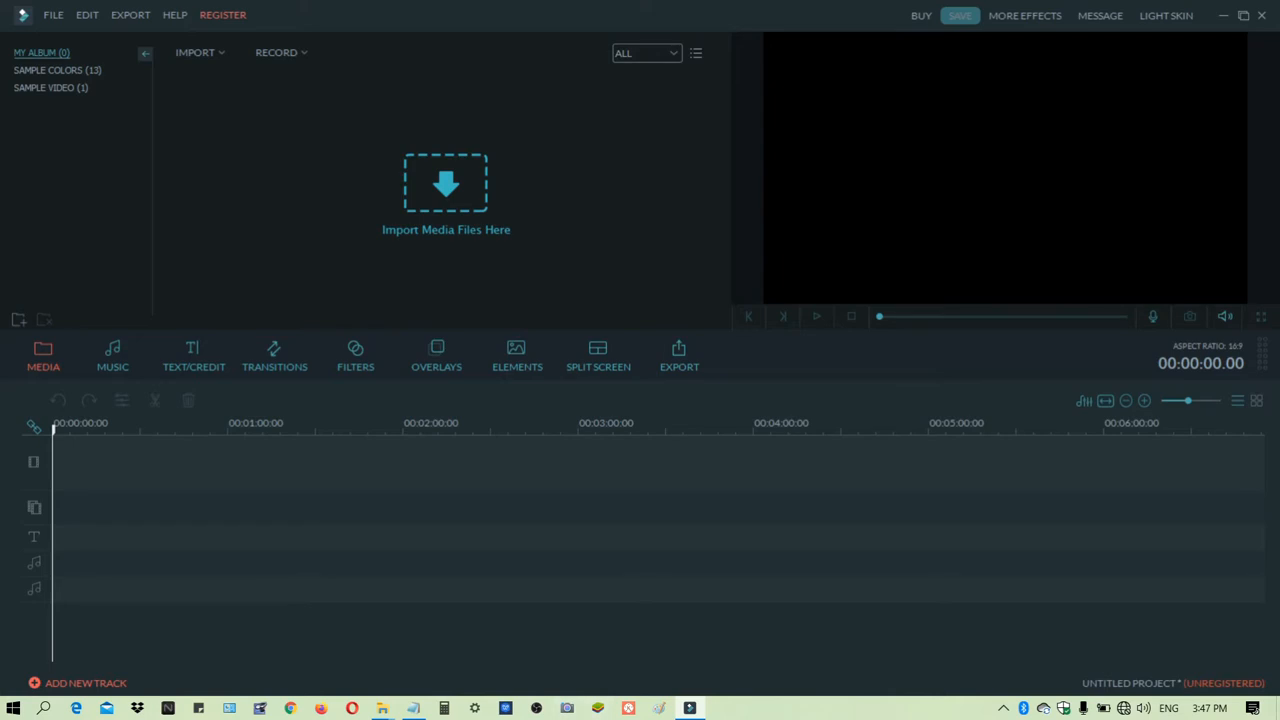
pyautogui.moveTo(383, 708)
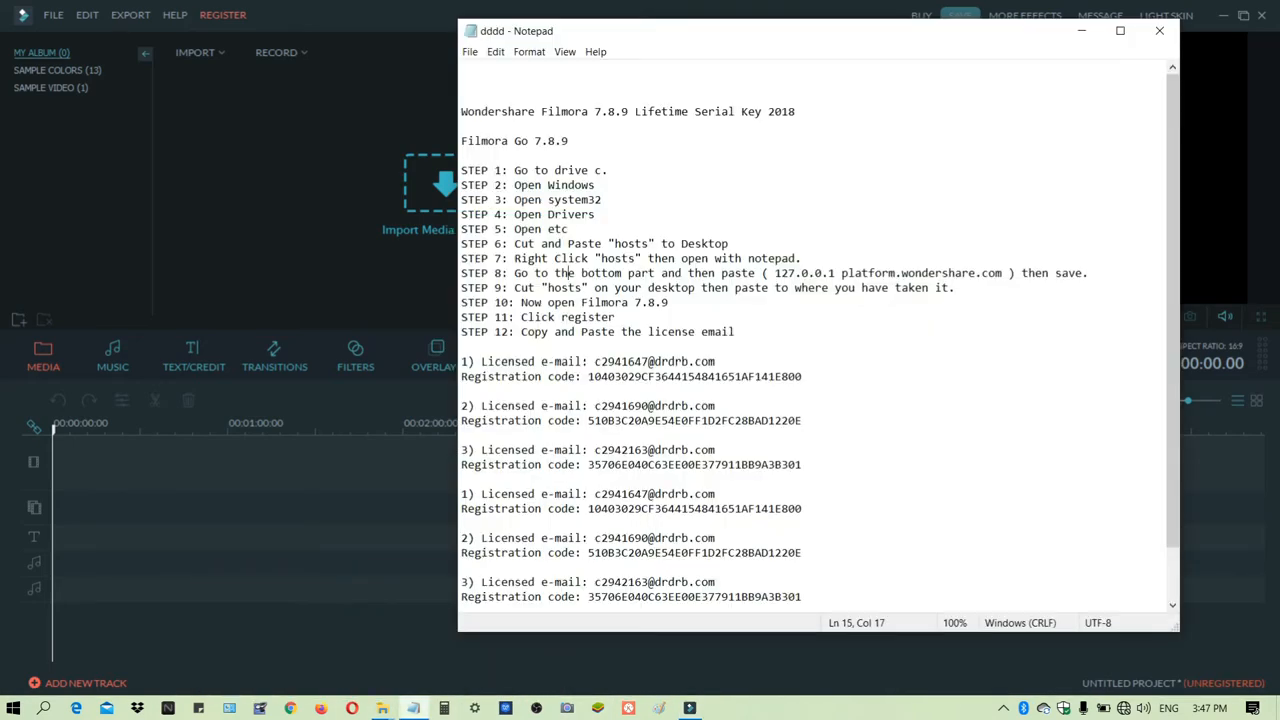
pyautogui.tripleClick(533, 170)
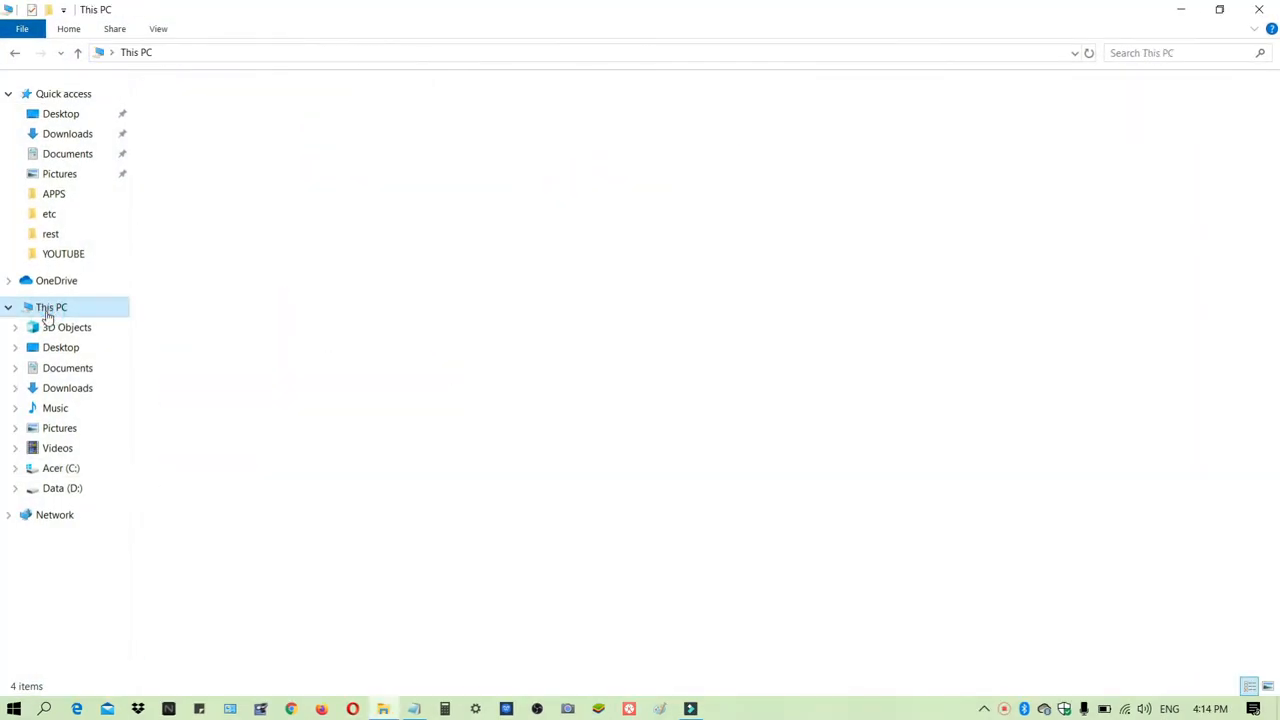
# Step: Go to This PC, open drive C and the Windows folder
pyautogui.click(51, 307)
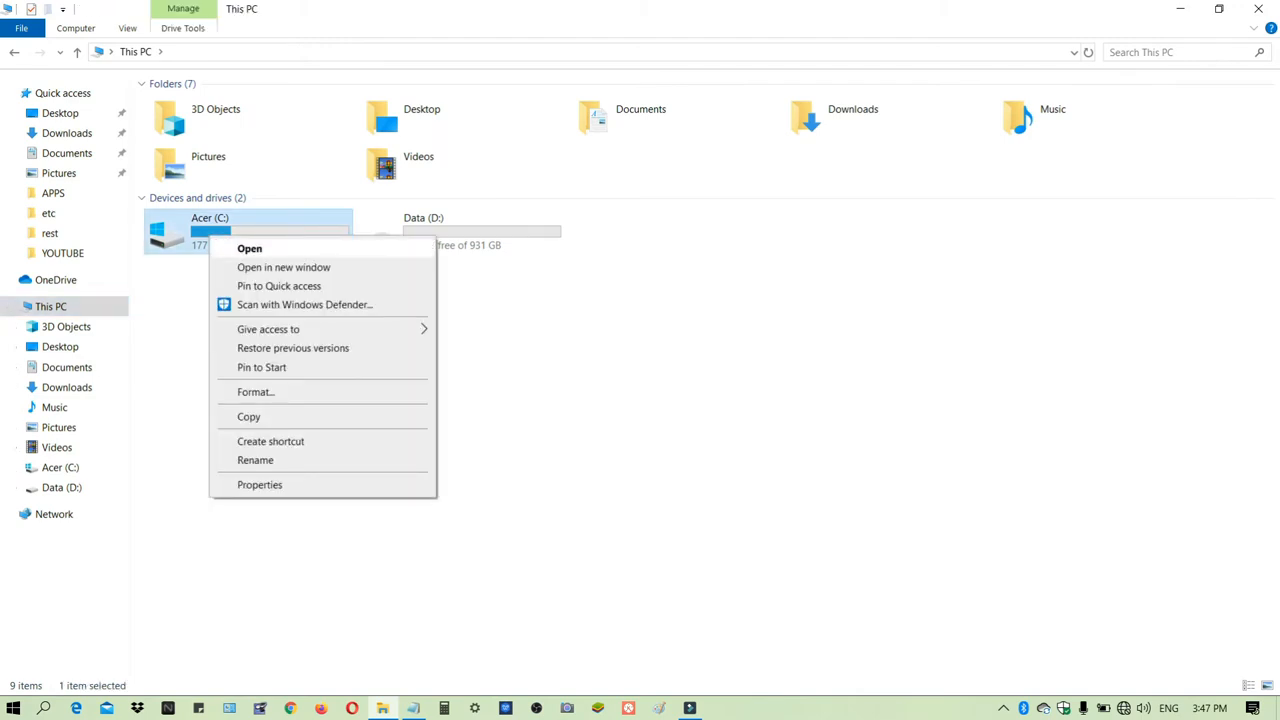
pyautogui.click(249, 248)
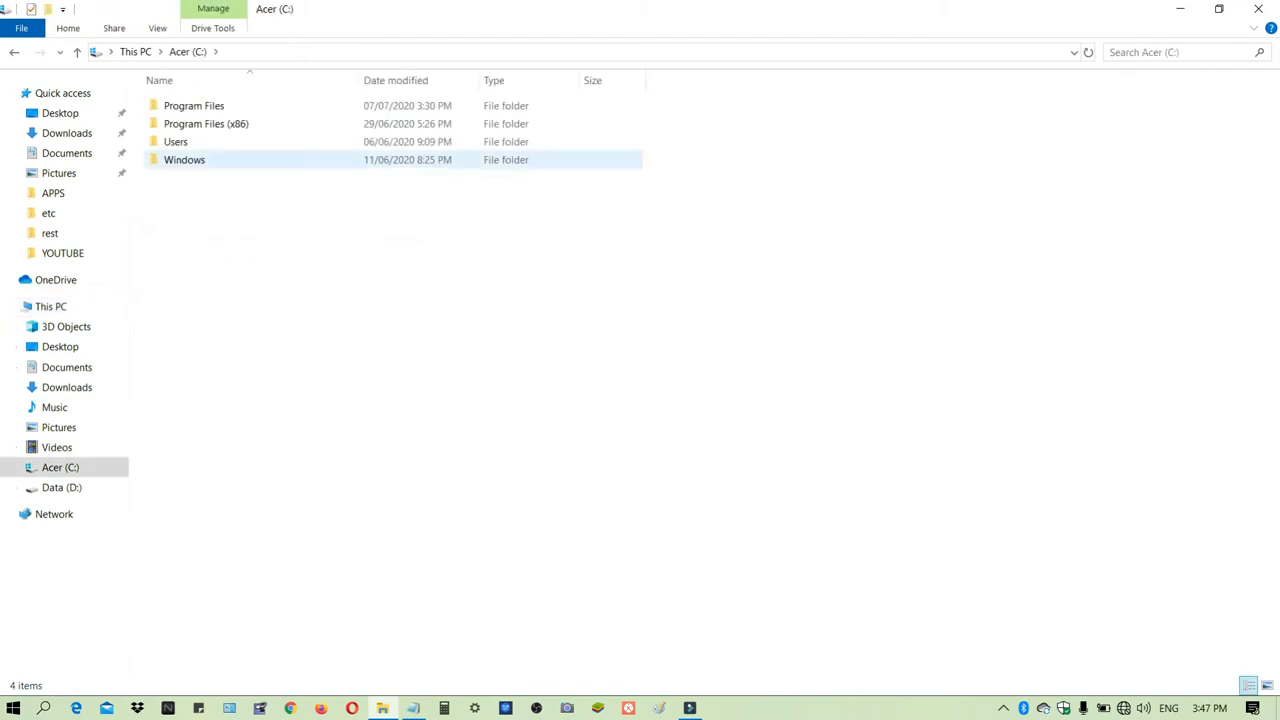
pyautogui.click(184, 159)
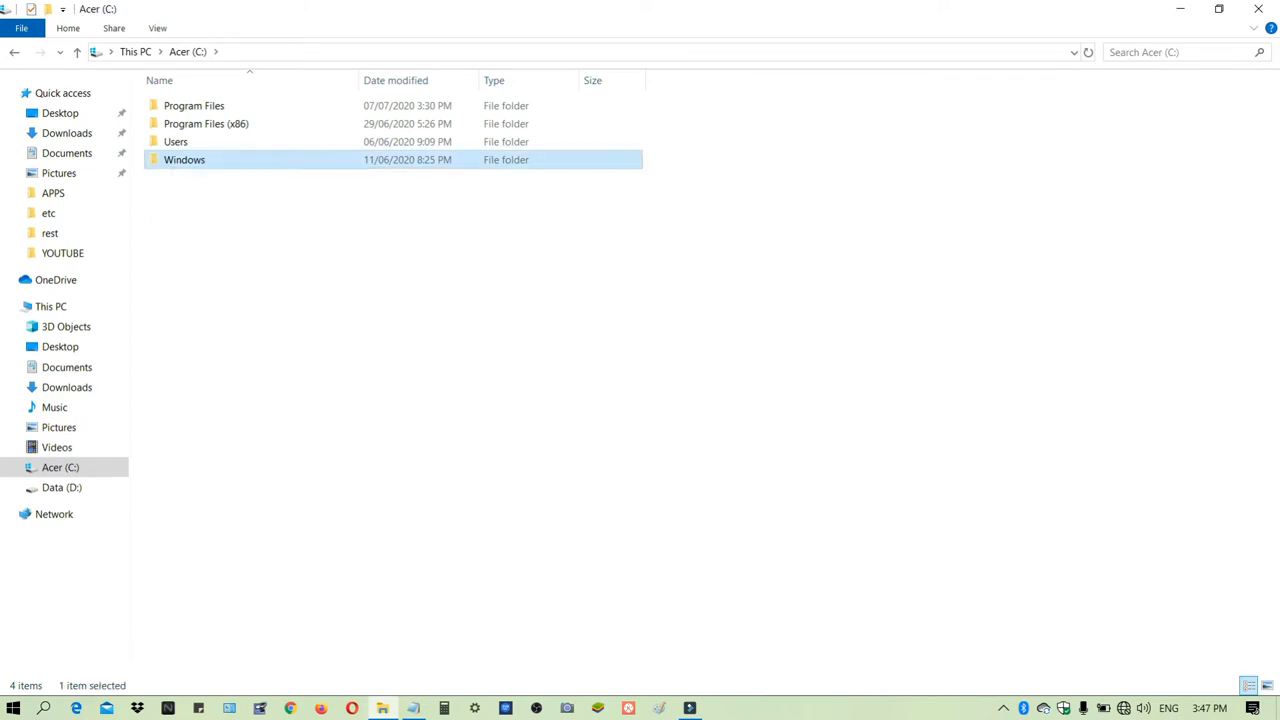
pyautogui.doubleClick(184, 159)
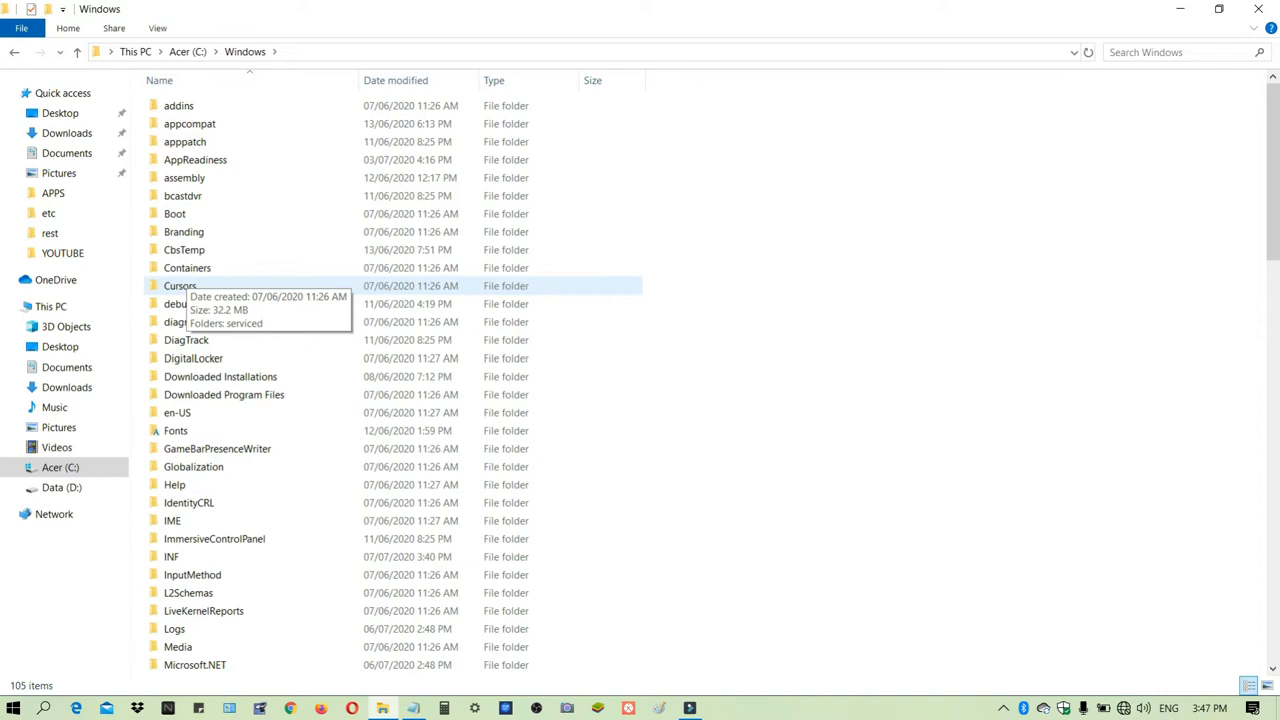
pyautogui.scroll(-3)
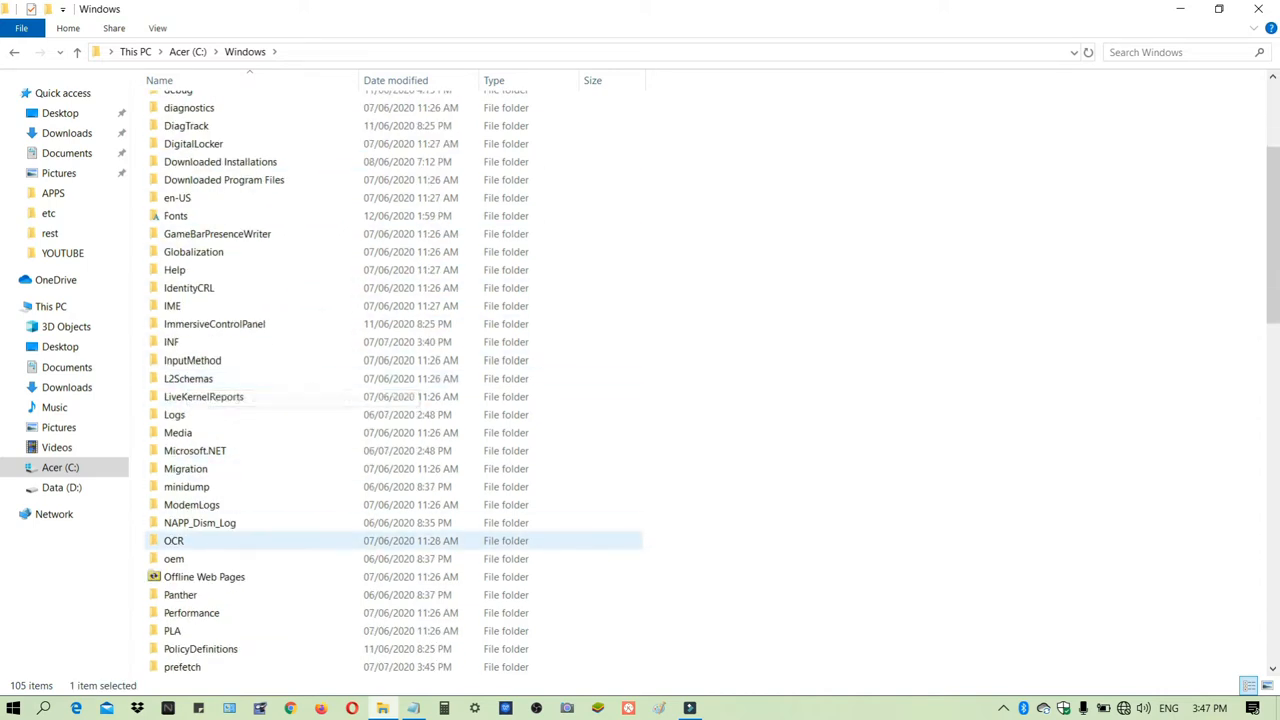
pyautogui.scroll(-3)
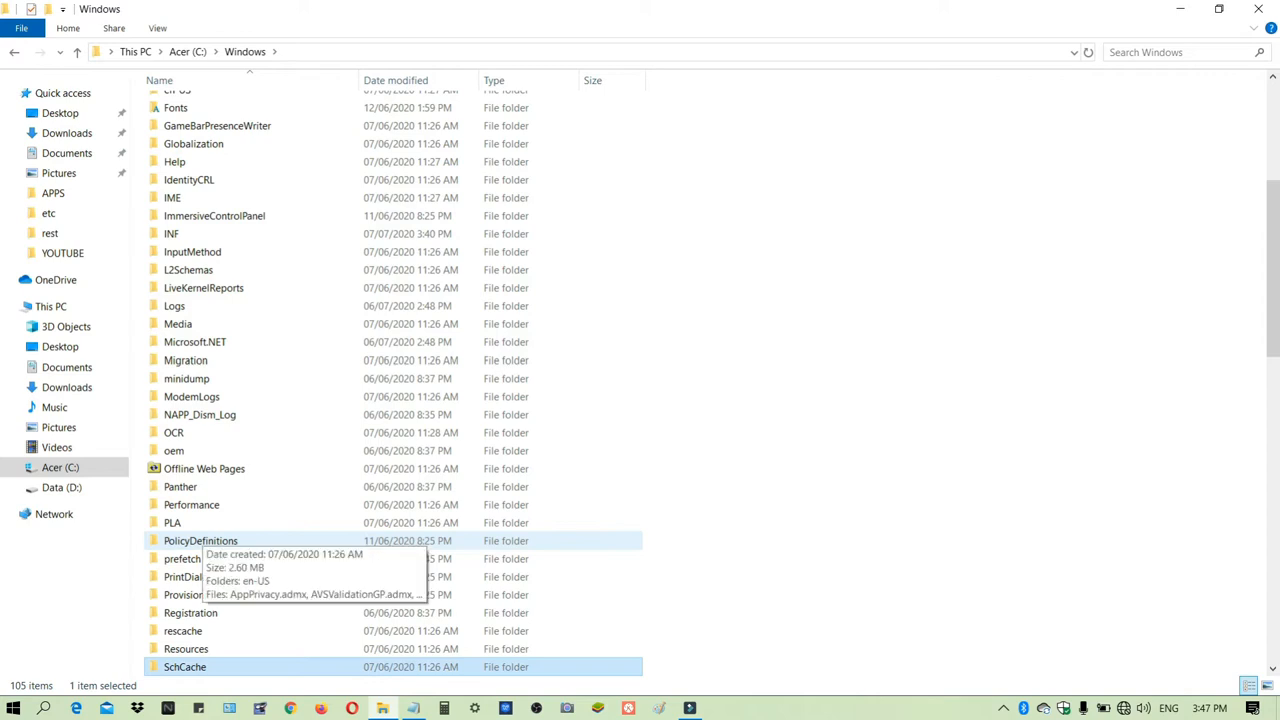
pyautogui.scroll(-3)
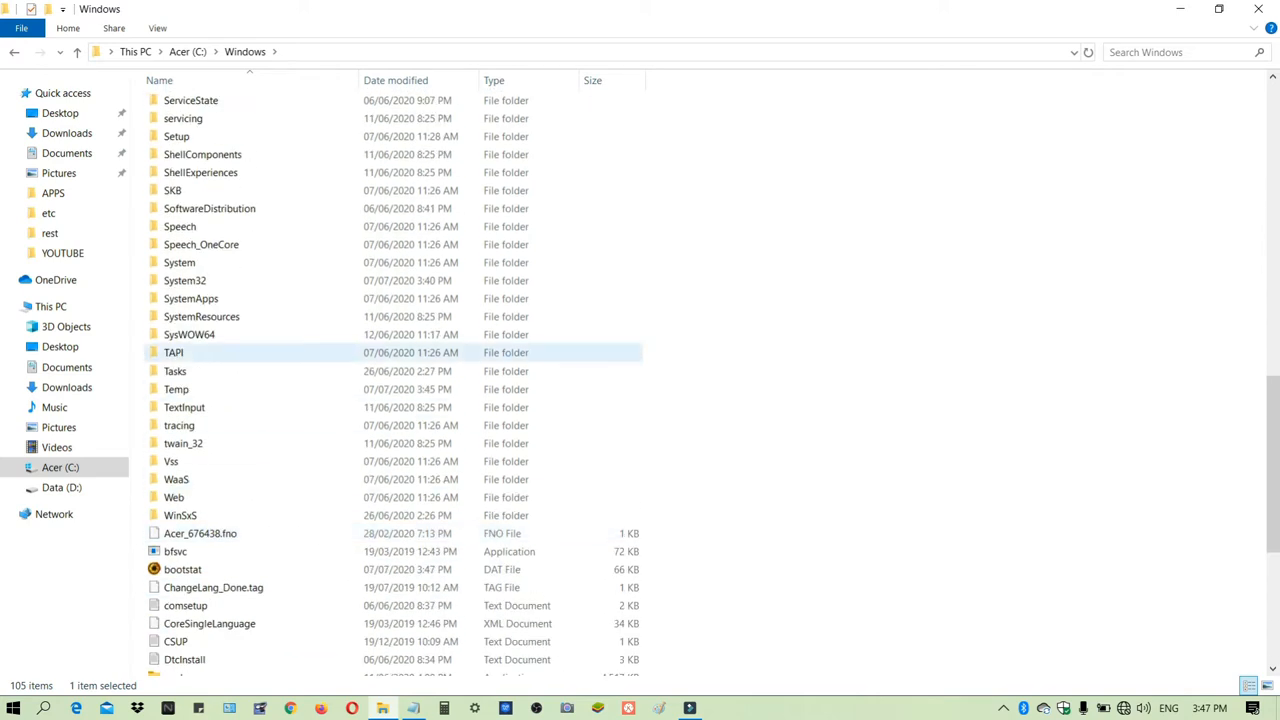
# Step: Open System32, then drivers, then the etc folder
pyautogui.rightClick(185, 280)
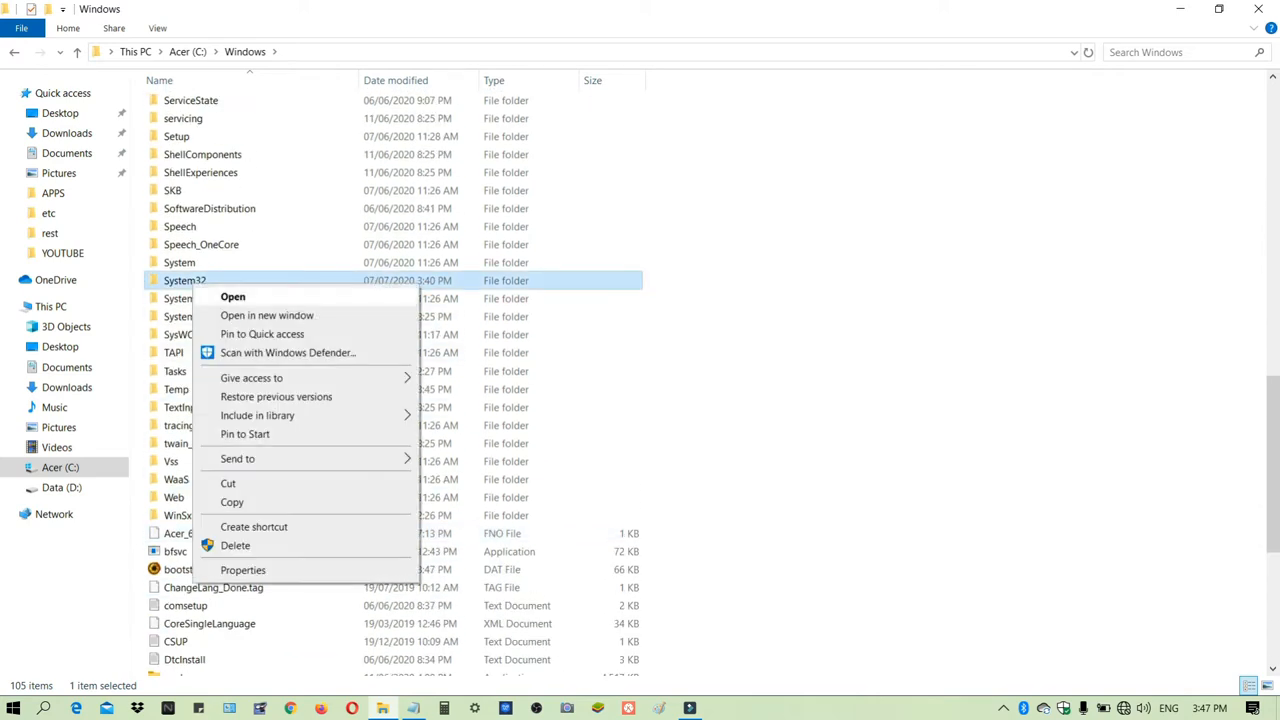
pyautogui.click(232, 296)
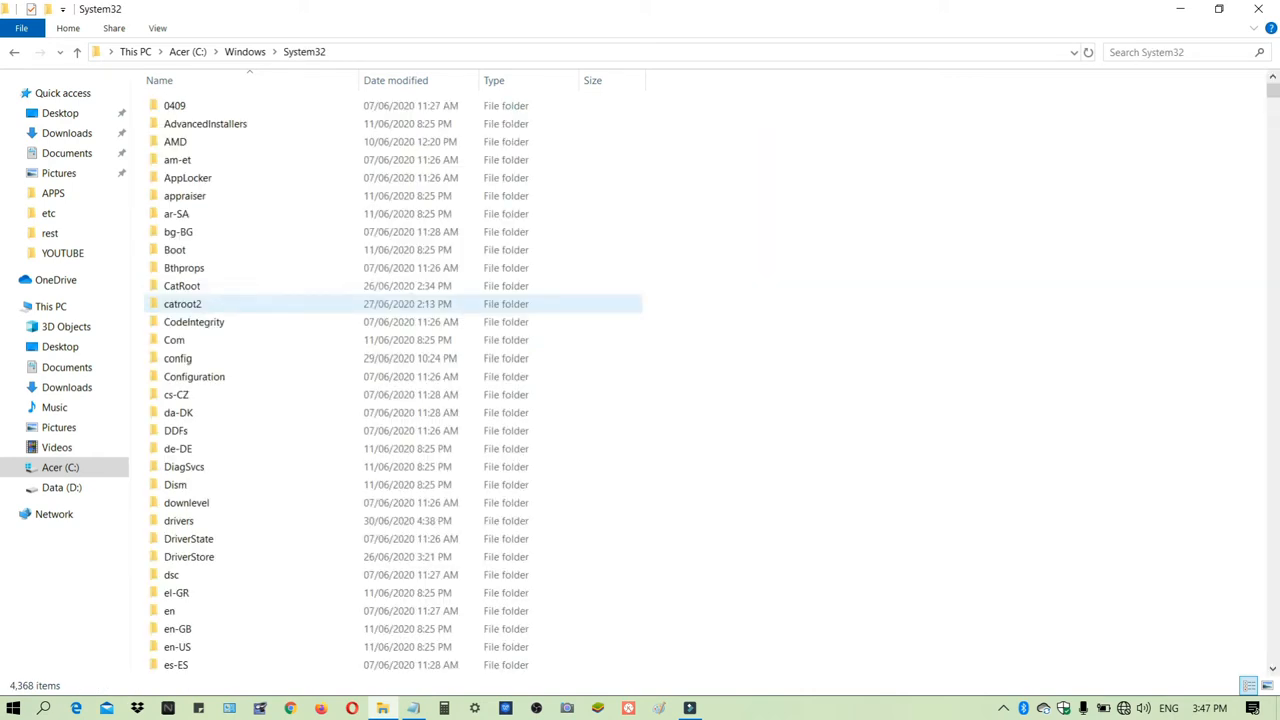
pyautogui.moveTo(175, 430)
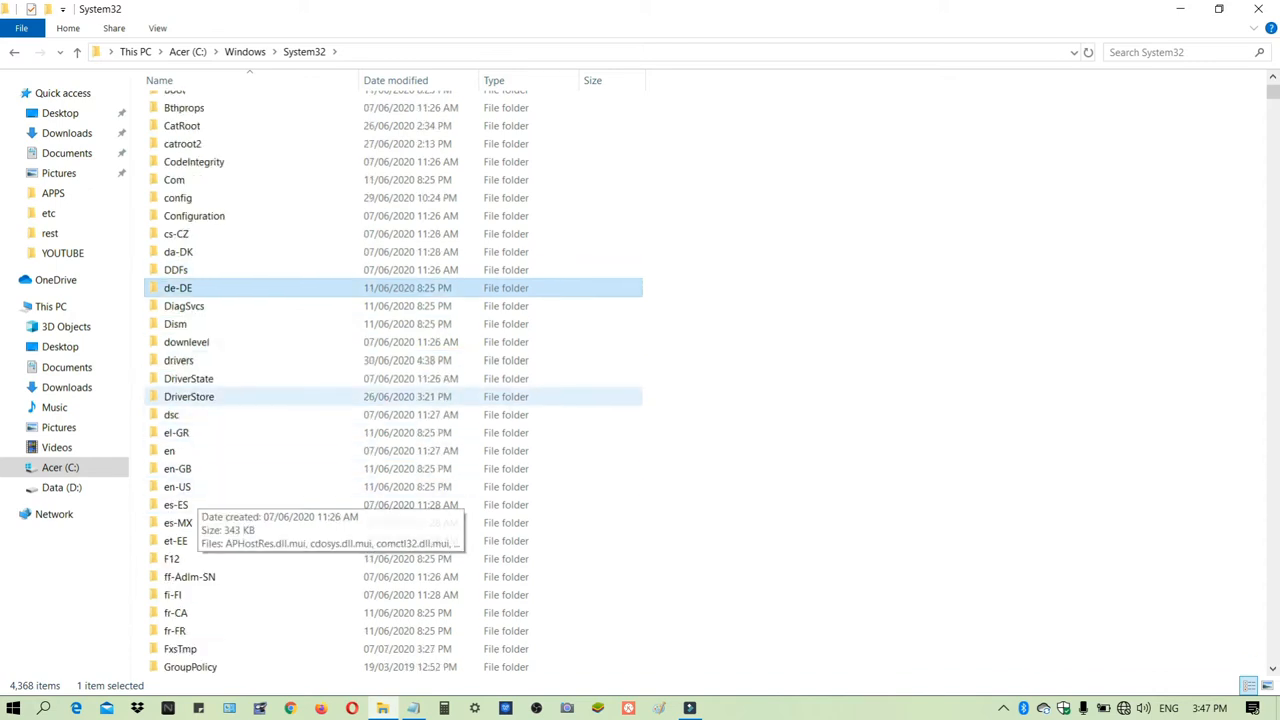
pyautogui.click(178, 360)
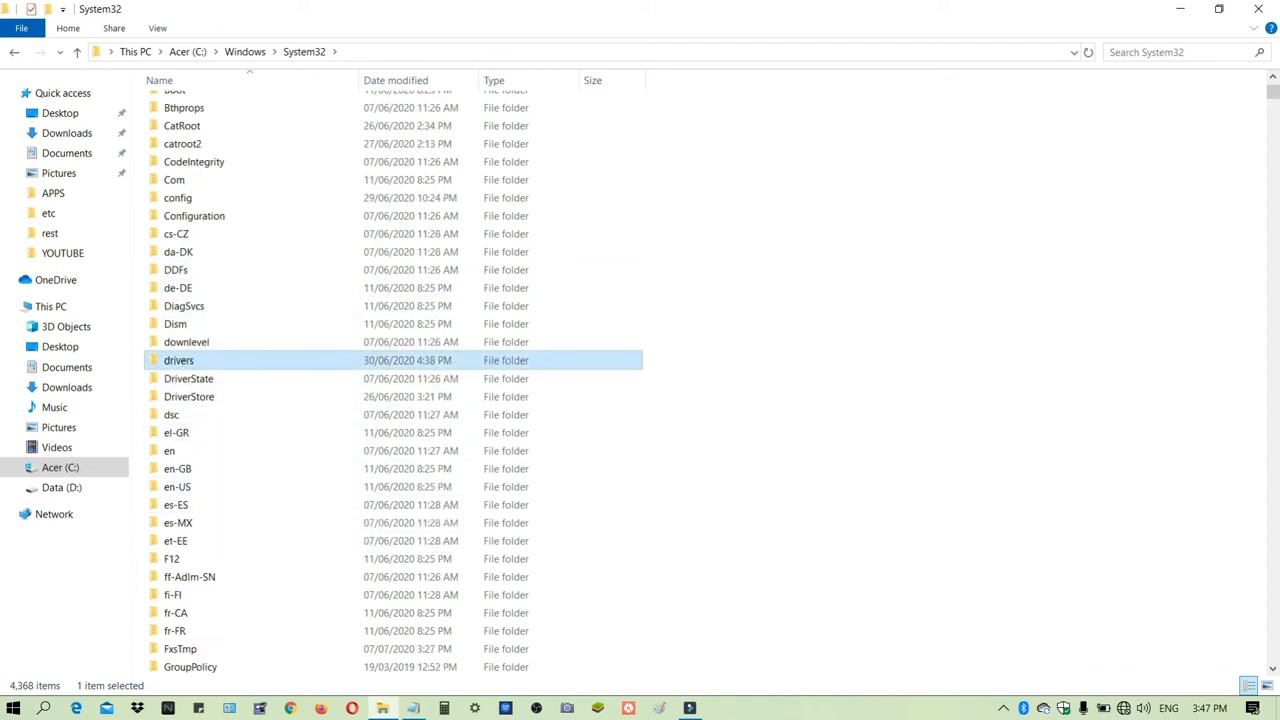
pyautogui.doubleClick(178, 360)
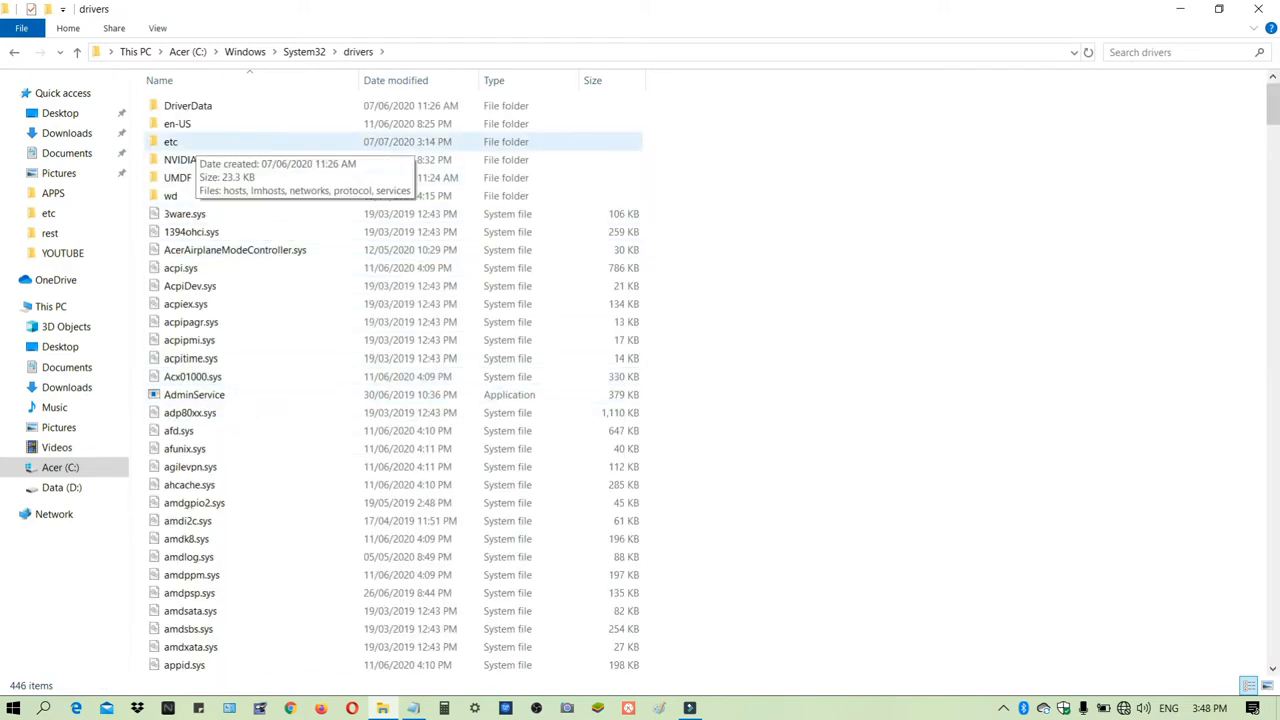
pyautogui.rightClick(170, 141)
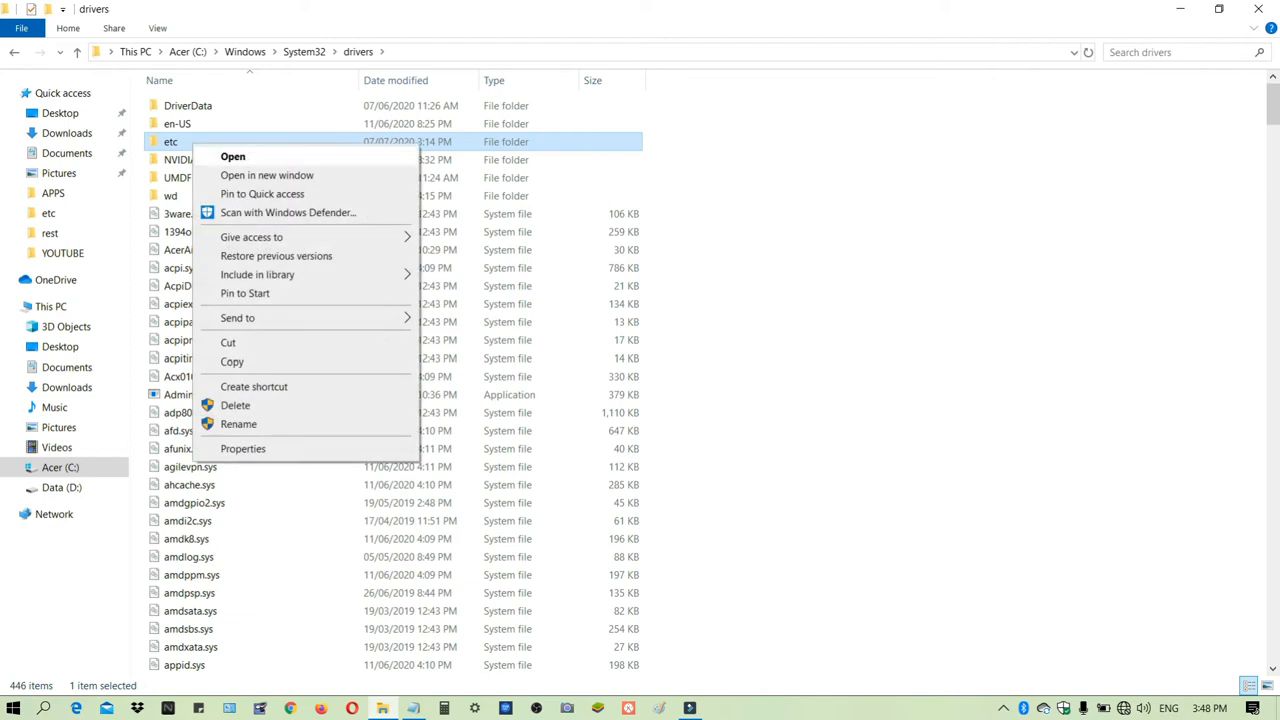
pyautogui.click(232, 156)
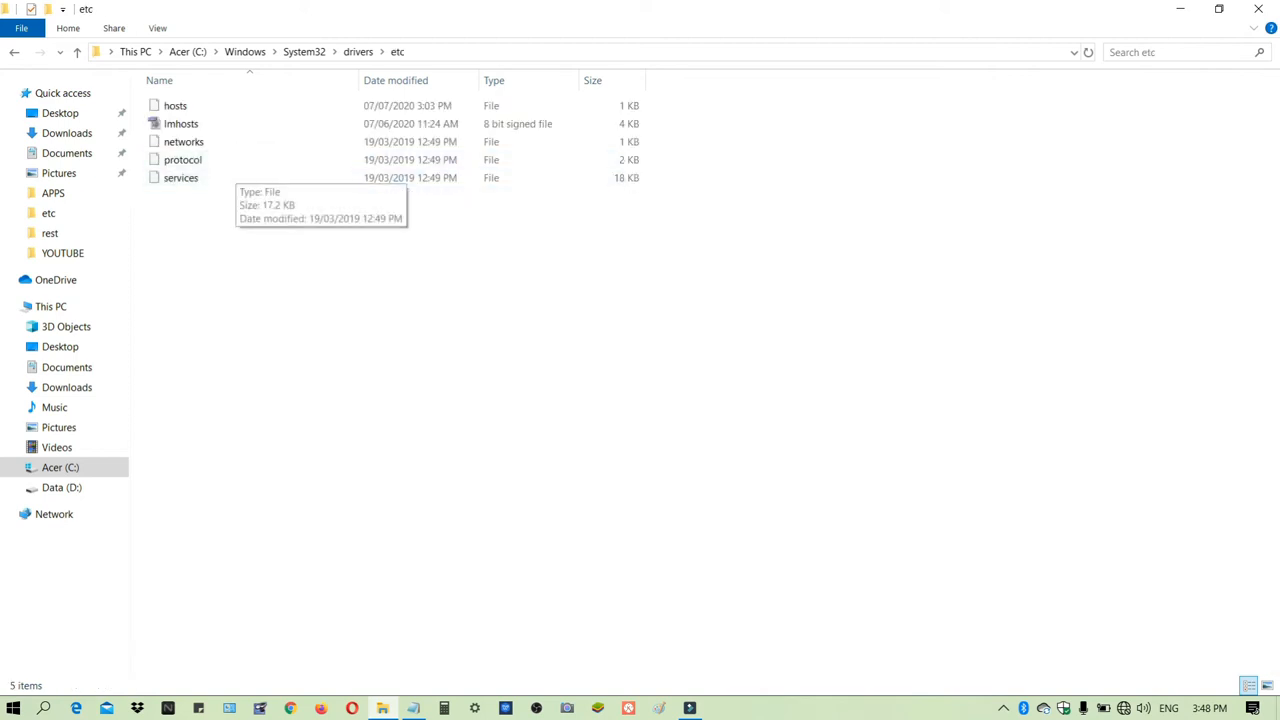
# Step: Select the hosts file in etc and cut it
pyautogui.click(175, 105)
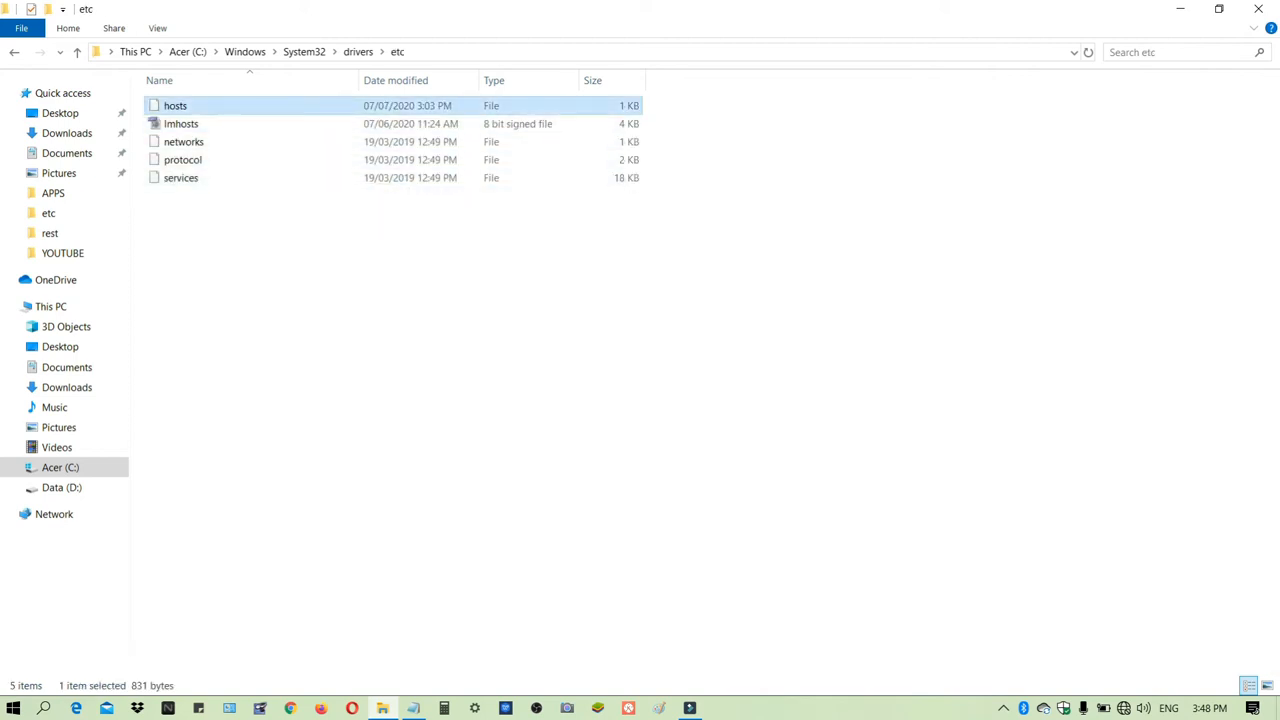
pyautogui.rightClick(175, 105)
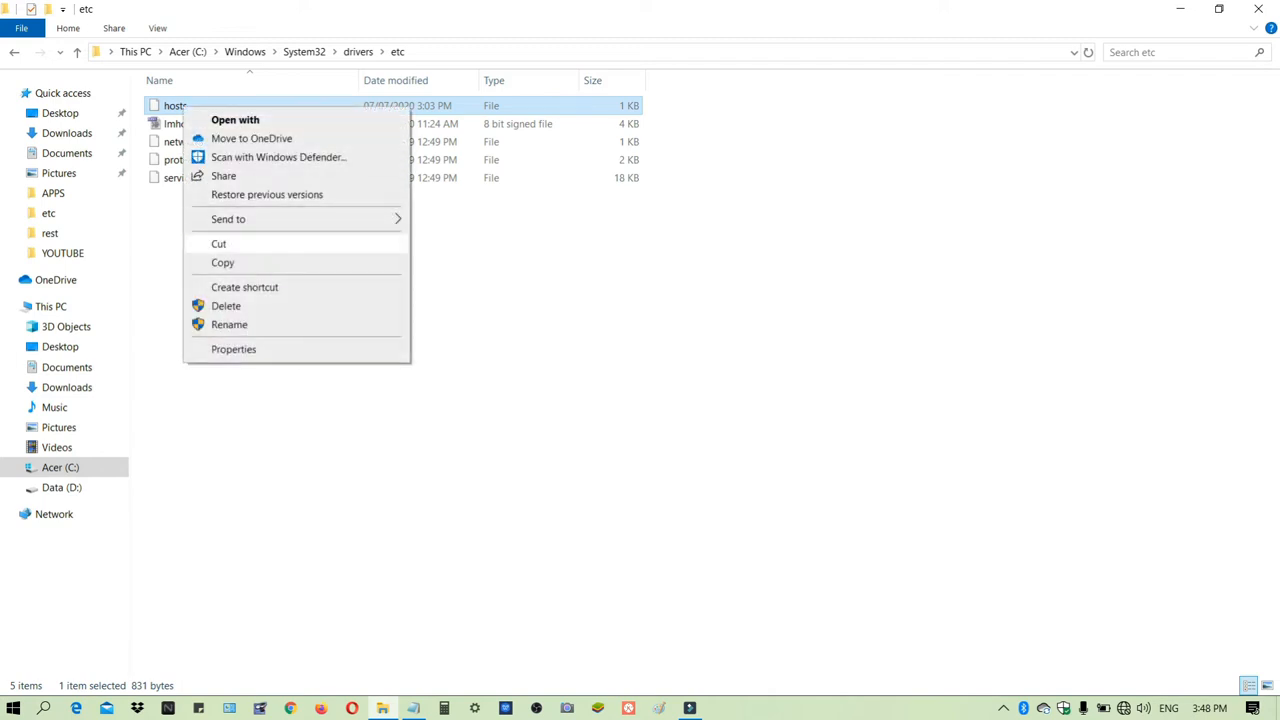
pyautogui.press('Escape')
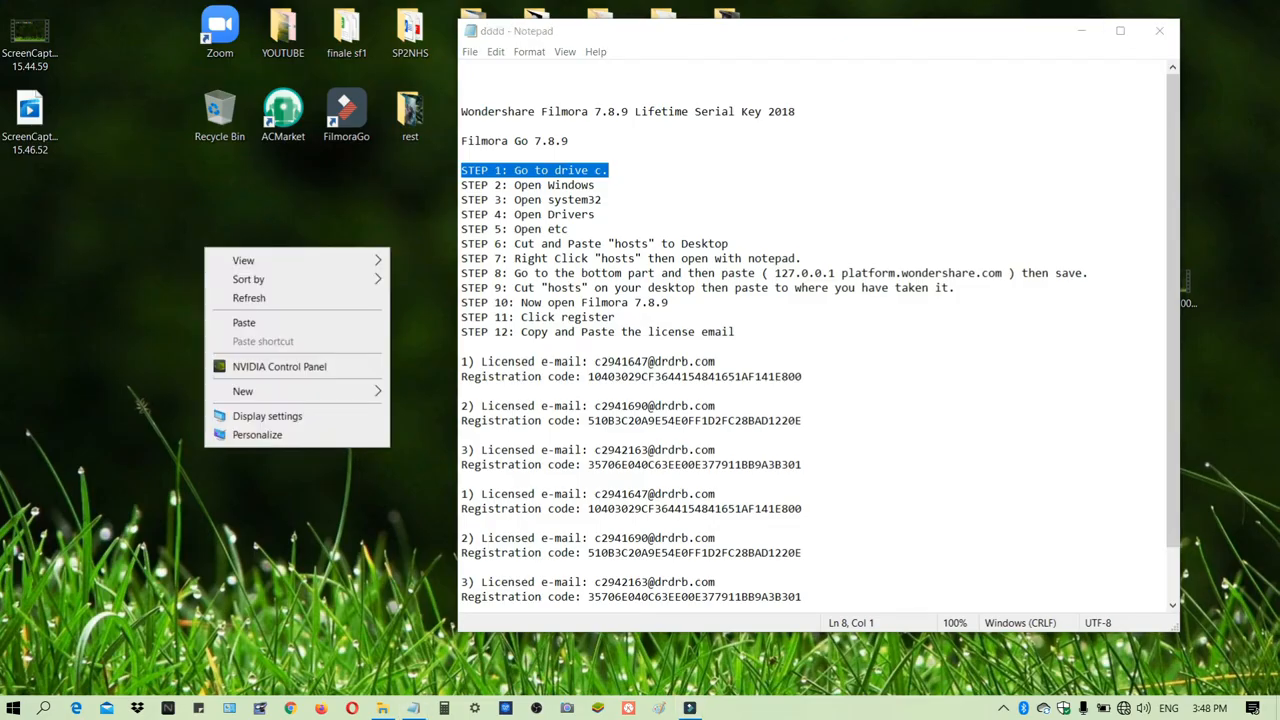
# Step: Paste hosts onto the desktop, approve the permission prompt, and minimize Notepad
pyautogui.click(243, 322)
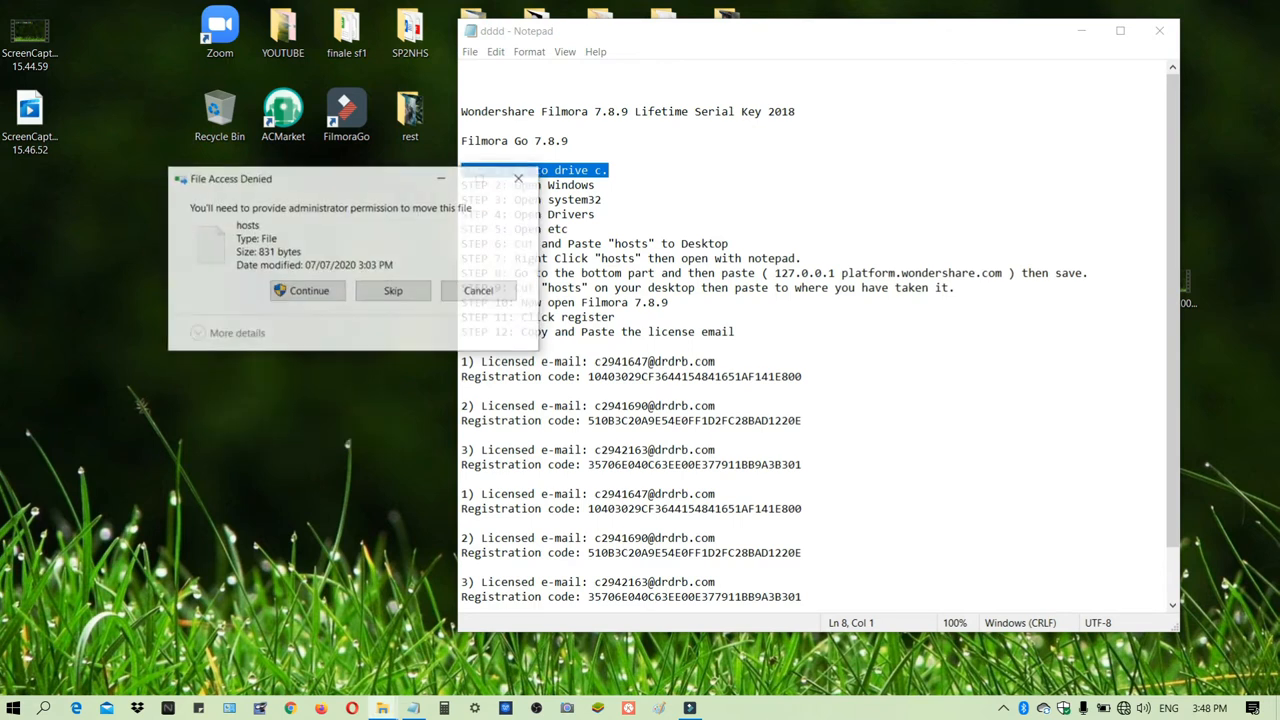
pyautogui.click(308, 290)
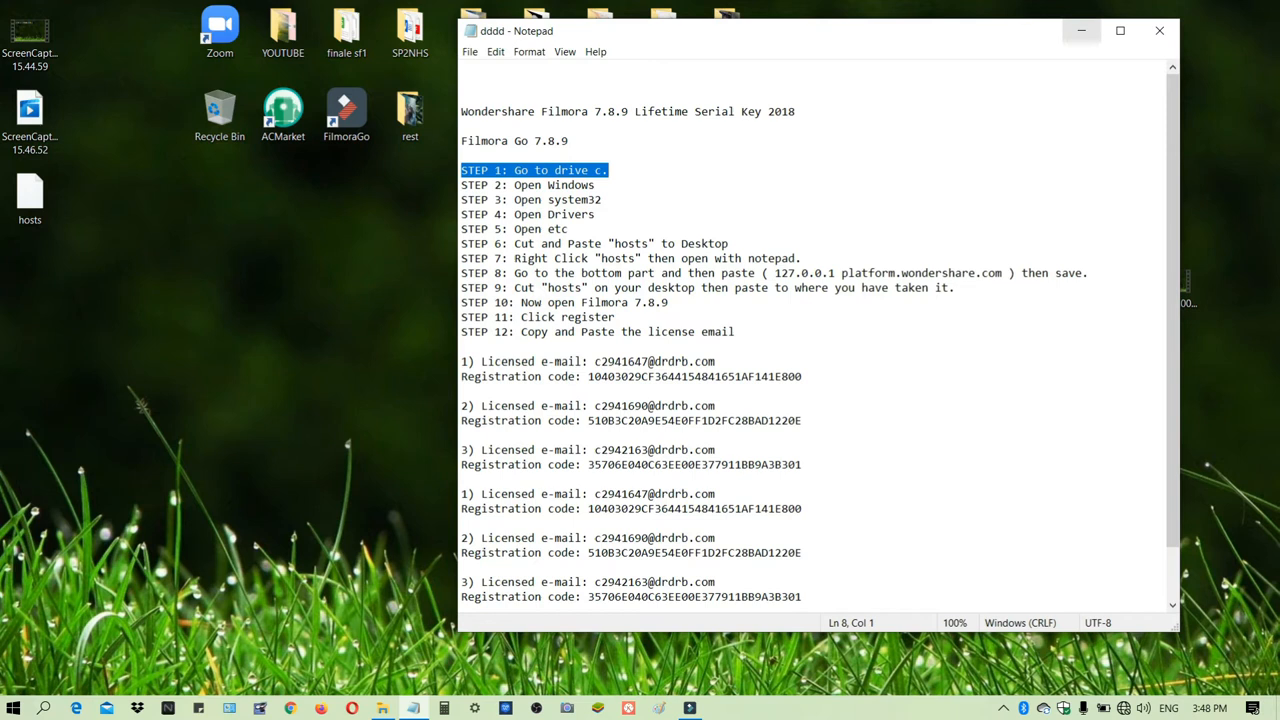
pyautogui.click(461, 346)
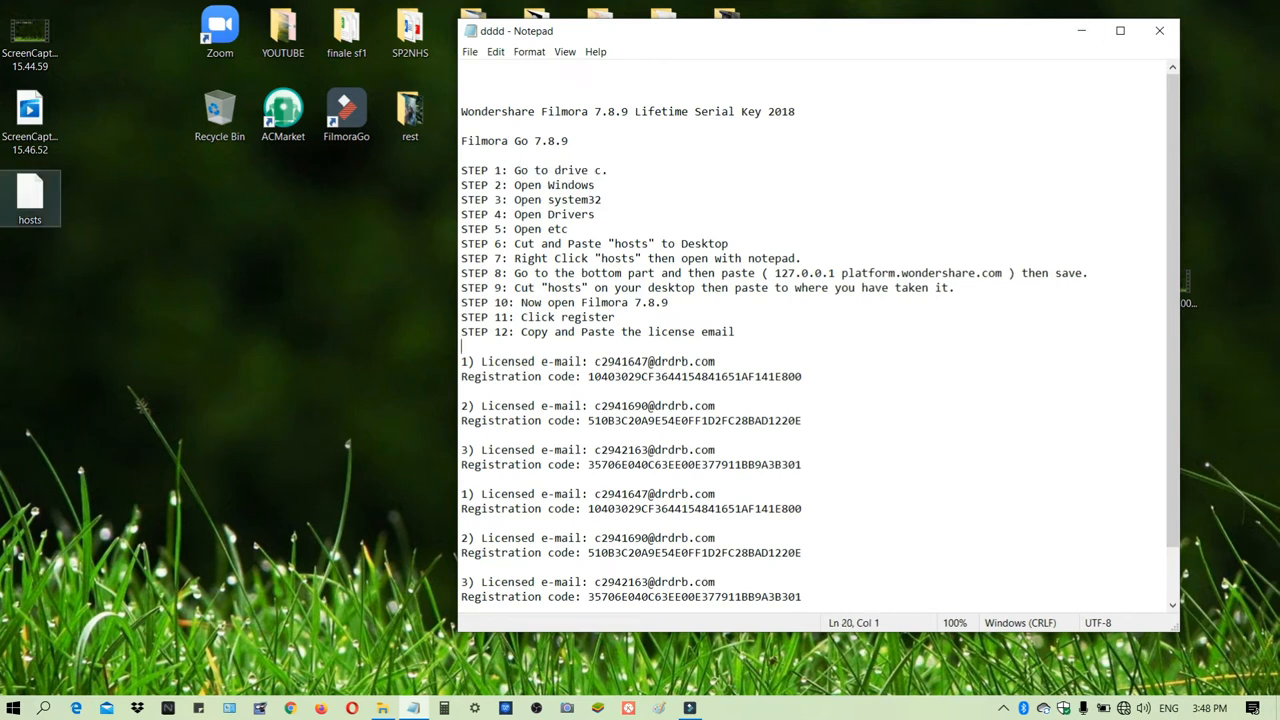
pyautogui.click(1159, 30)
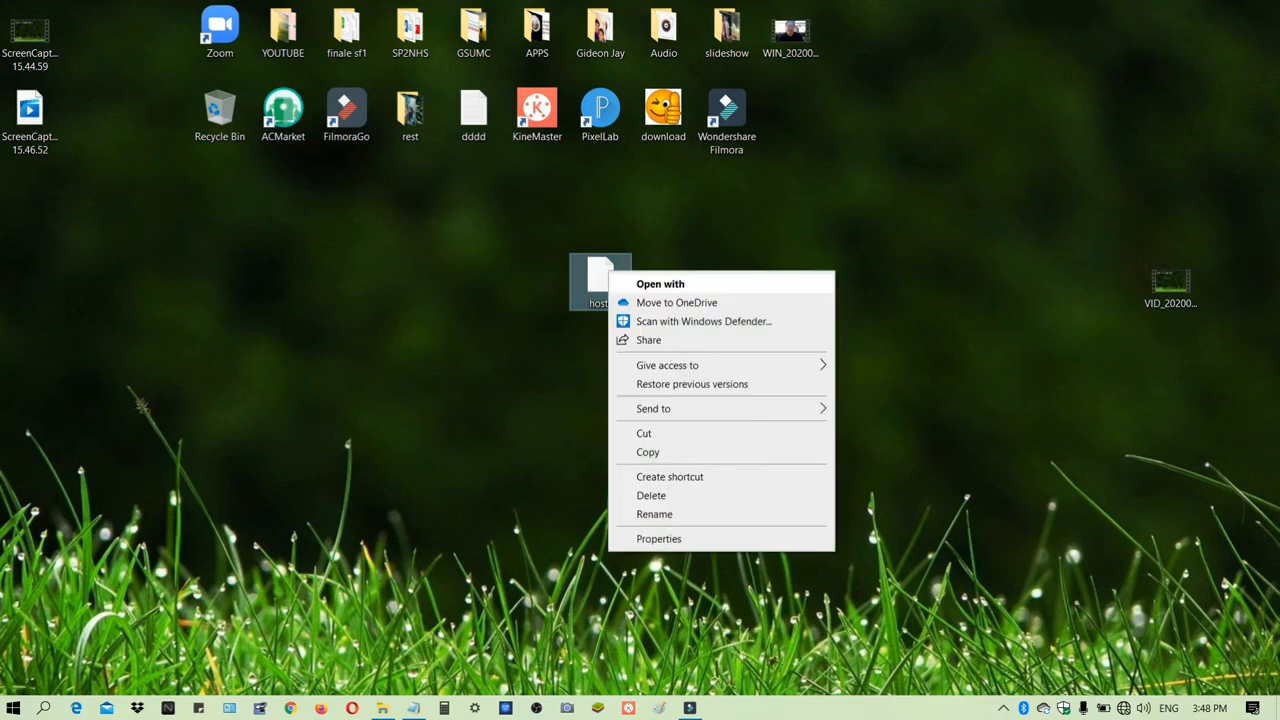
# Step: Open hosts in Notepad, append '127.0.0.1 platform.wondershare.com', and save on close
pyautogui.click(659, 283)
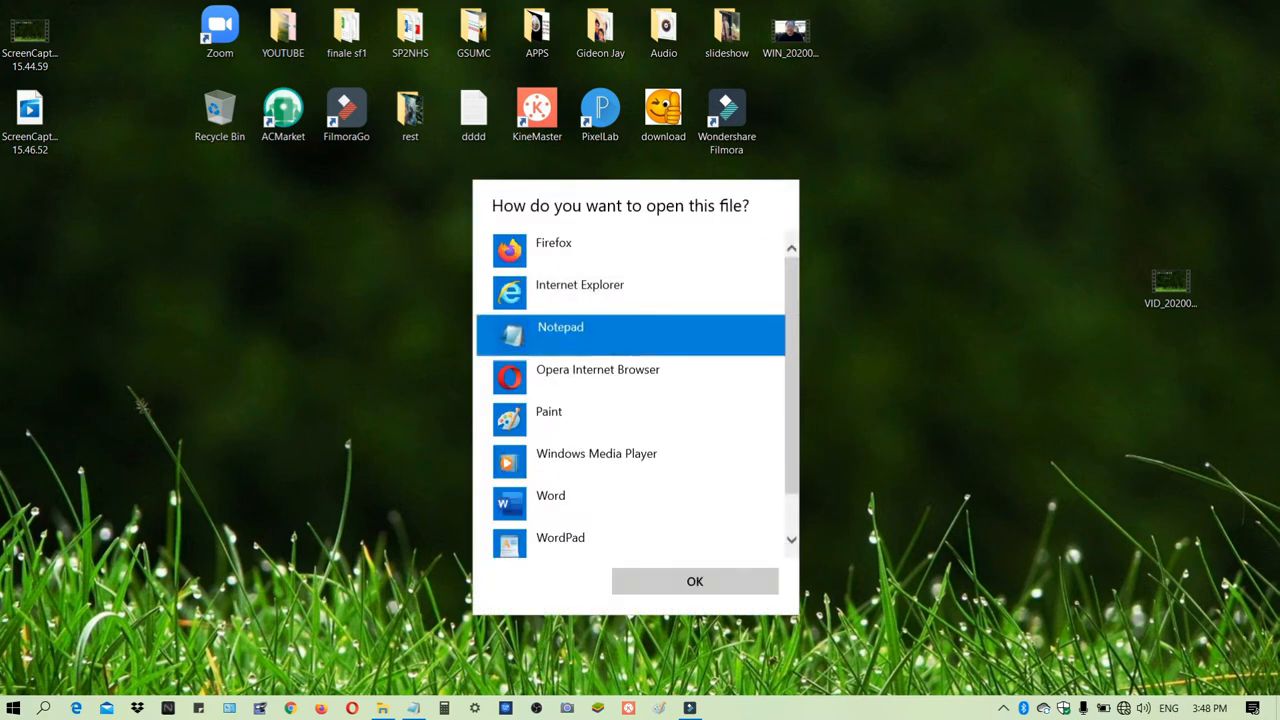
pyautogui.click(694, 581)
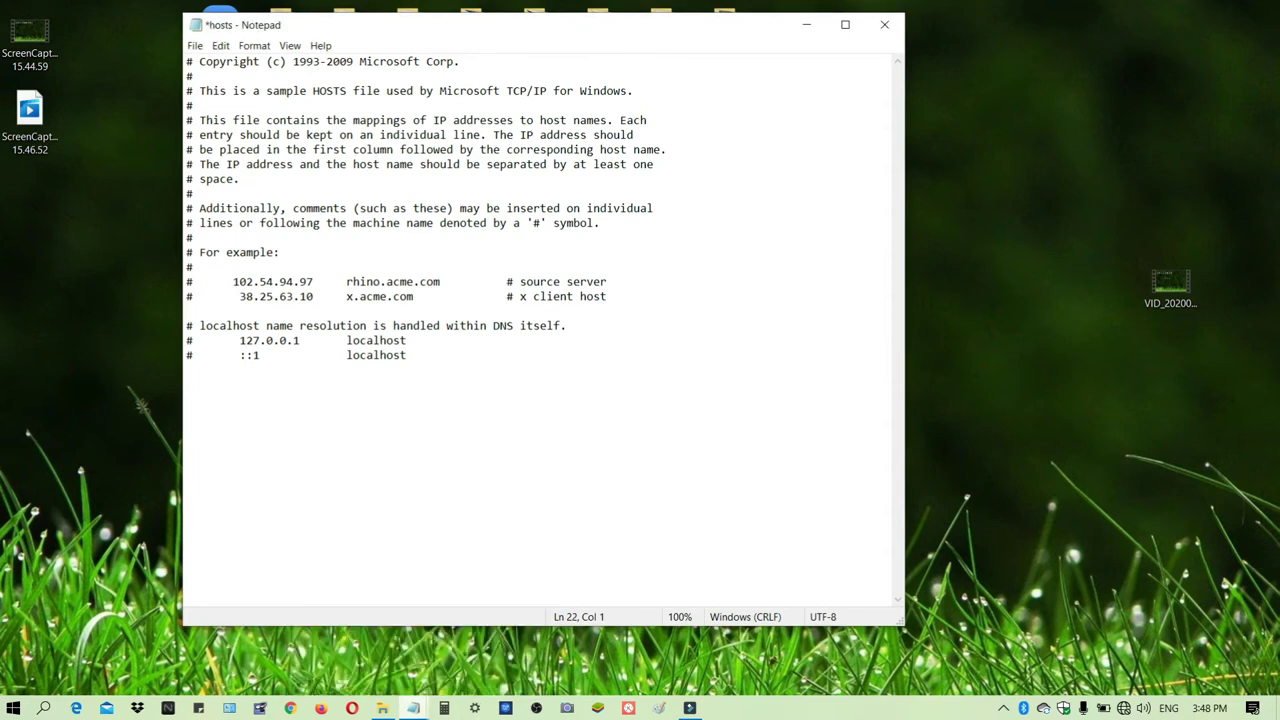
pyautogui.moveTo(412, 708)
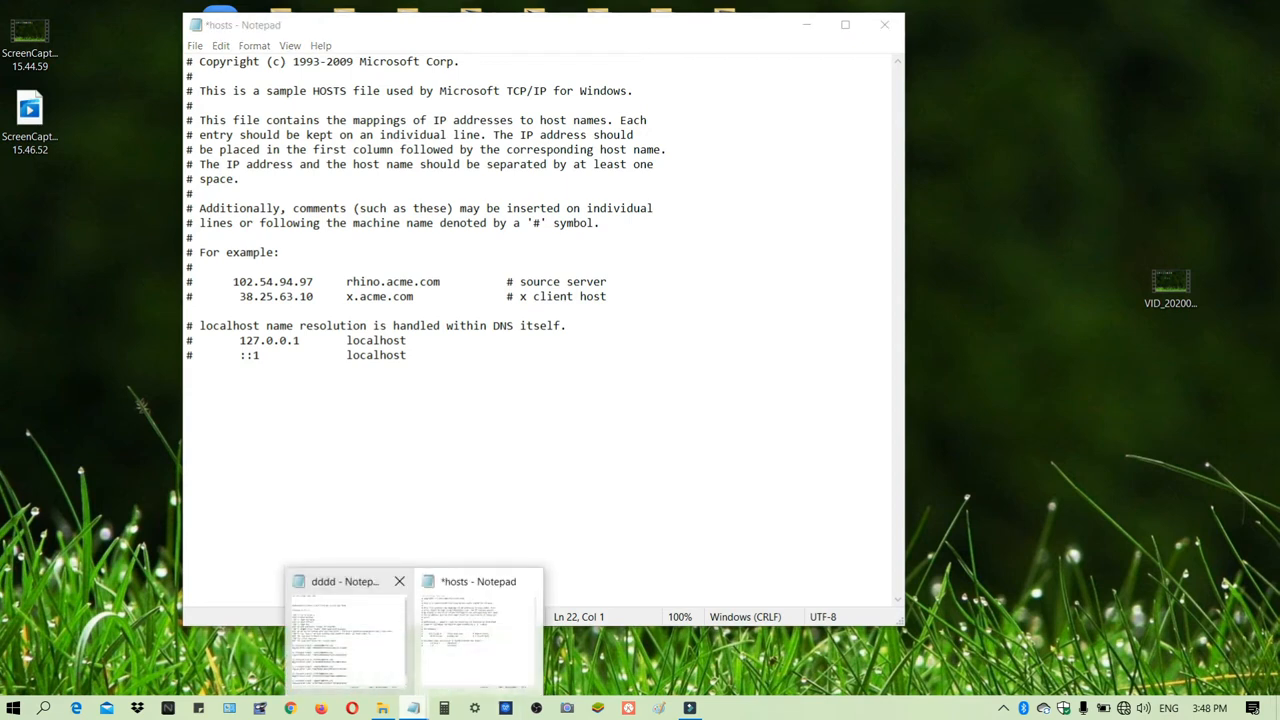
pyautogui.click(345, 630)
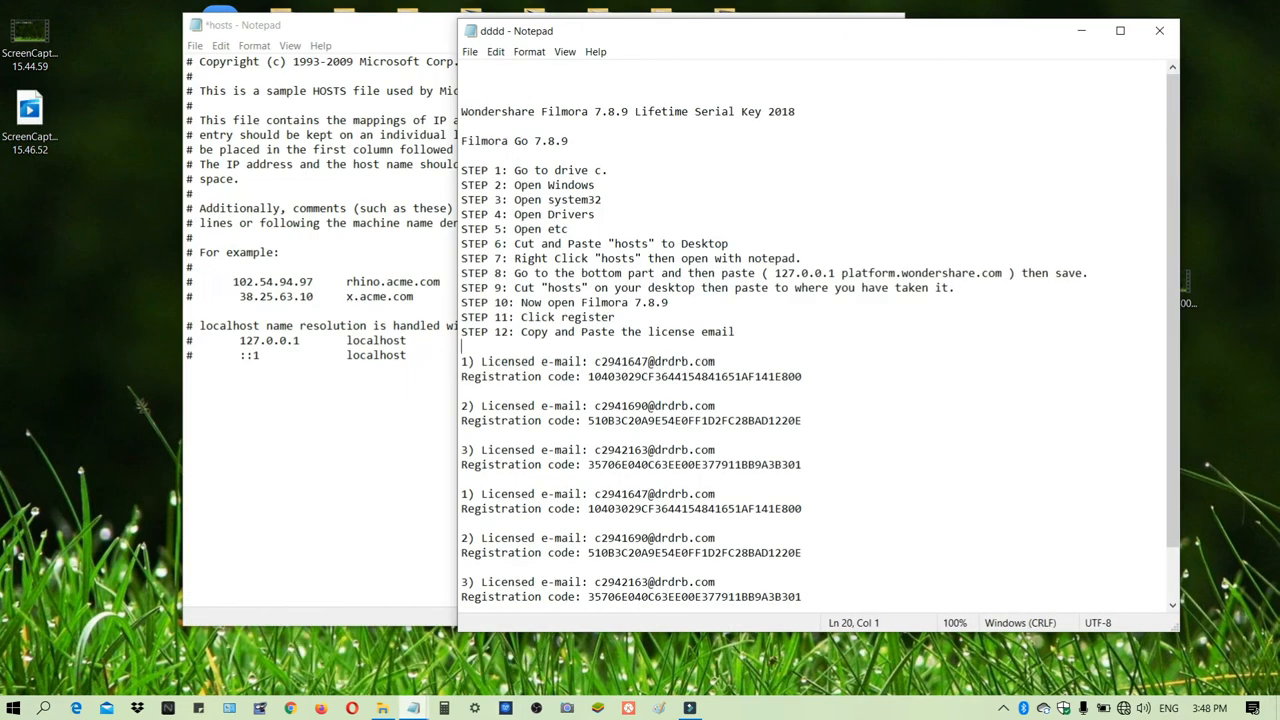
pyautogui.doubleClick(800, 273)
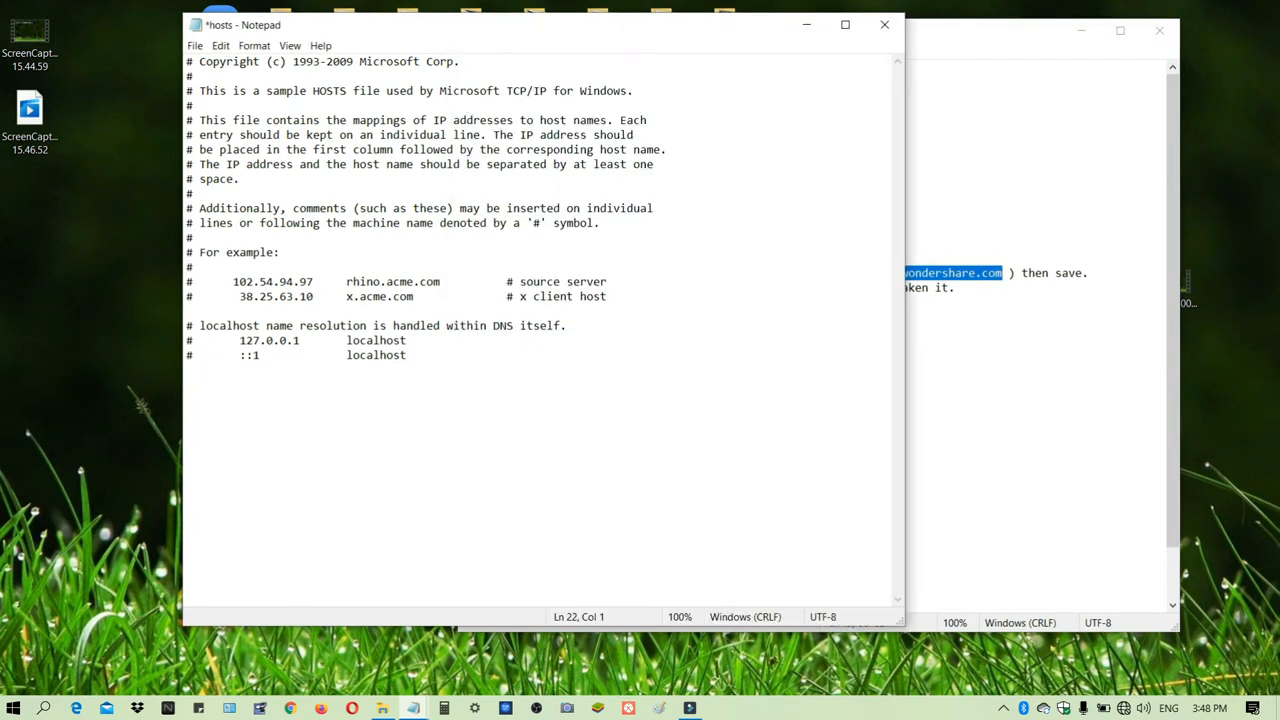
pyautogui.write('127.0.0.1 platform.wondershare.com')
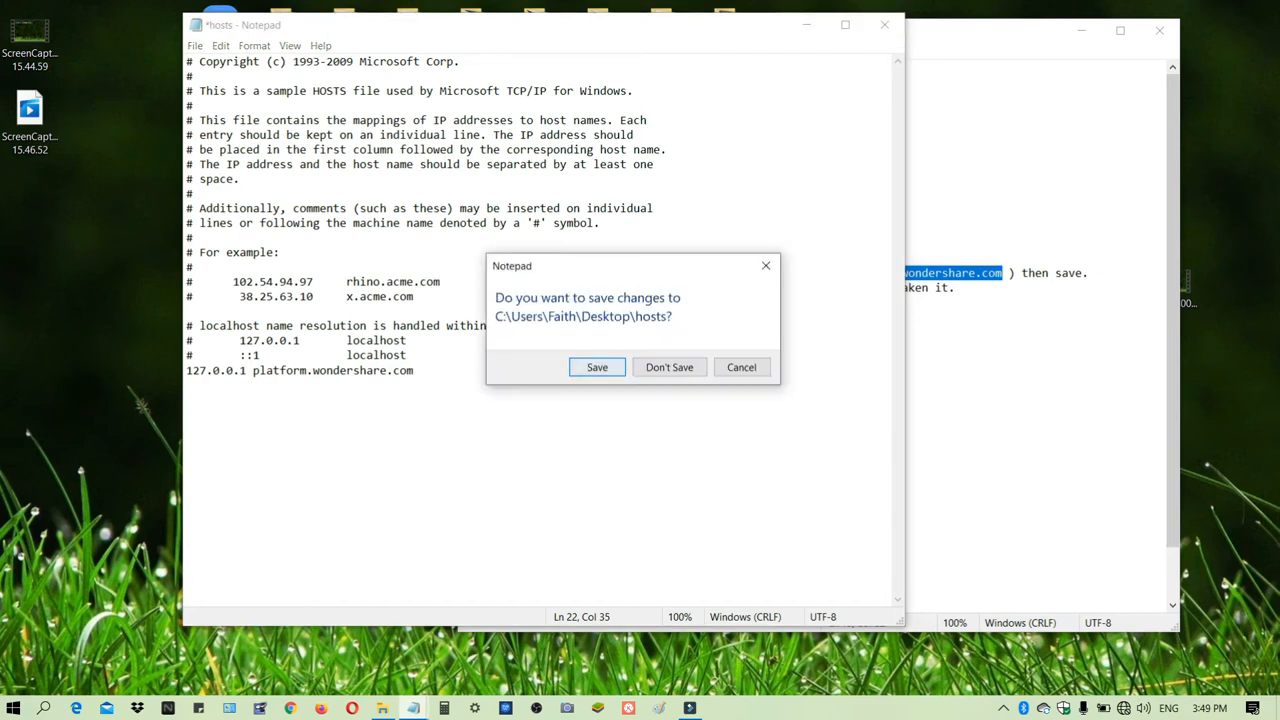
pyautogui.click(669, 367)
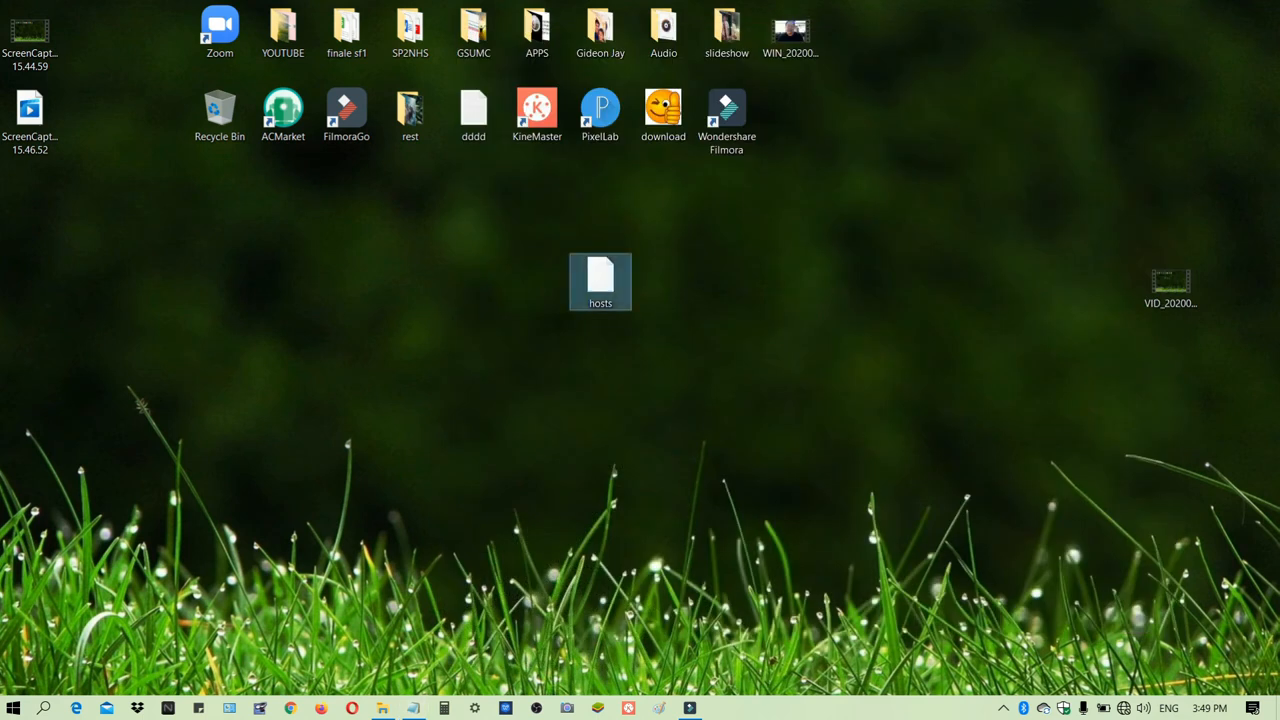
# Step: Paste the edited hosts file into the etc folder, approving admin permission
pyautogui.rightClick(600, 281)
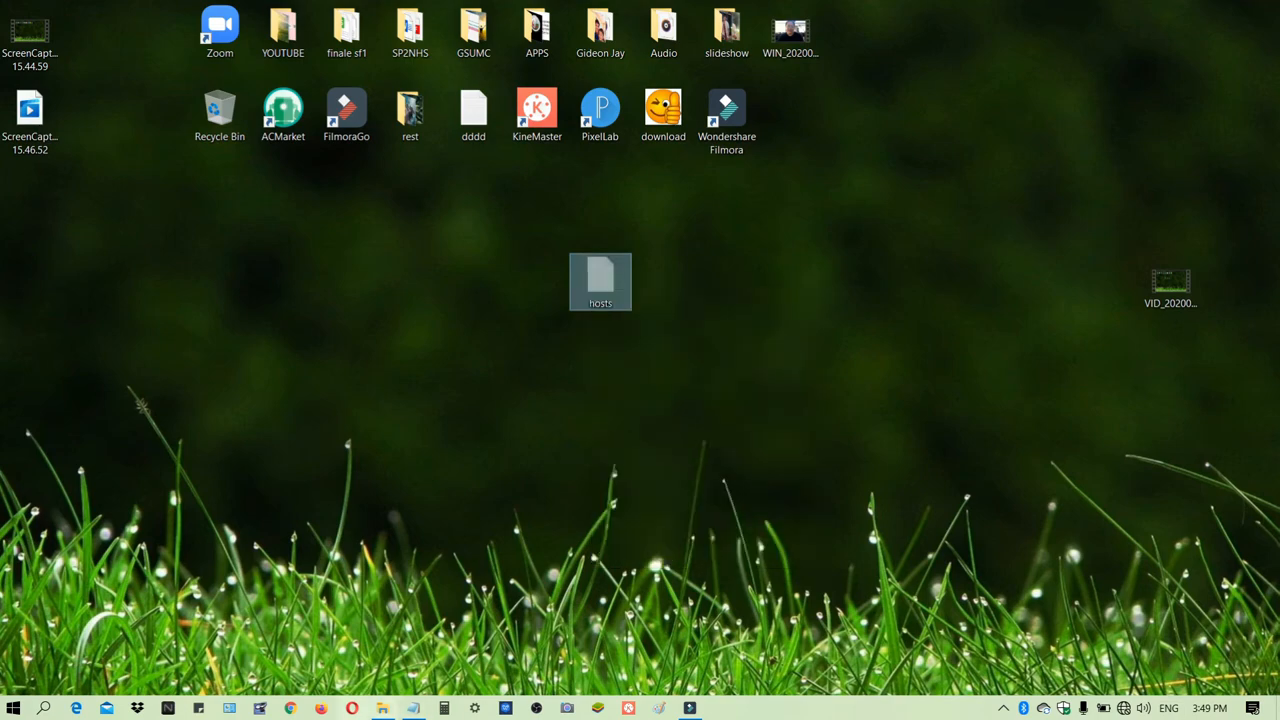
pyautogui.doubleClick(600, 281)
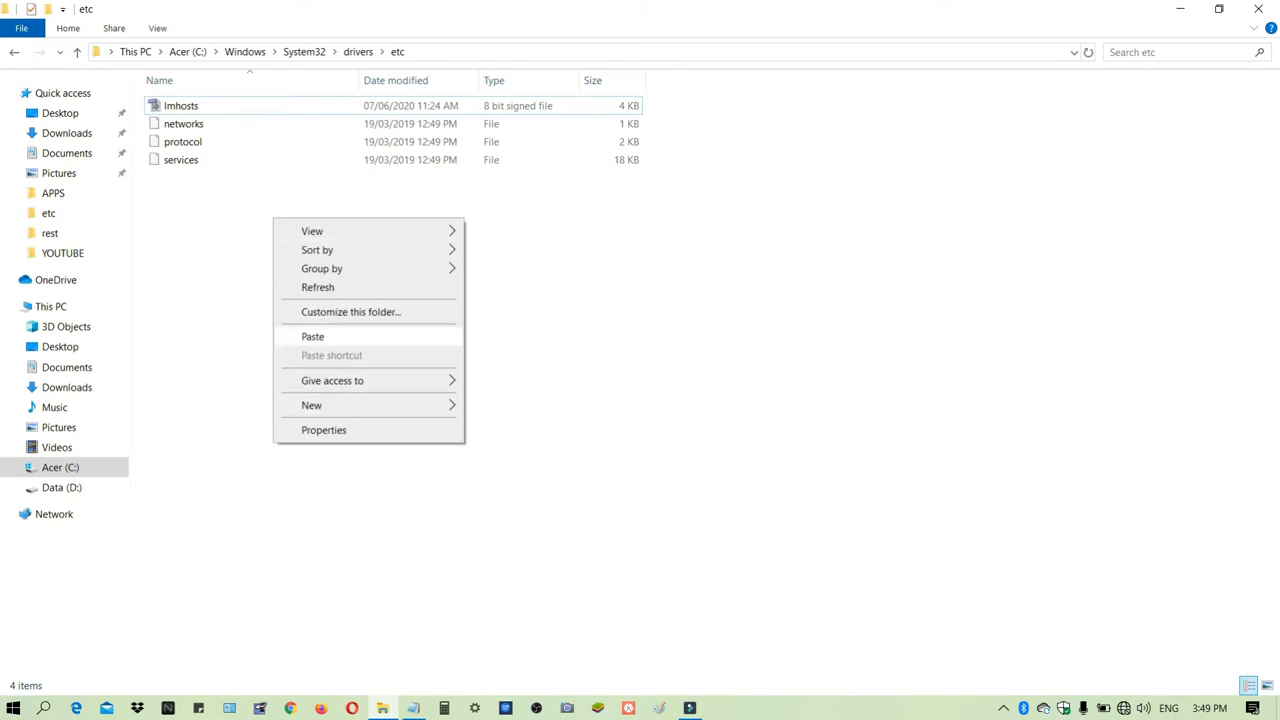
pyautogui.click(312, 336)
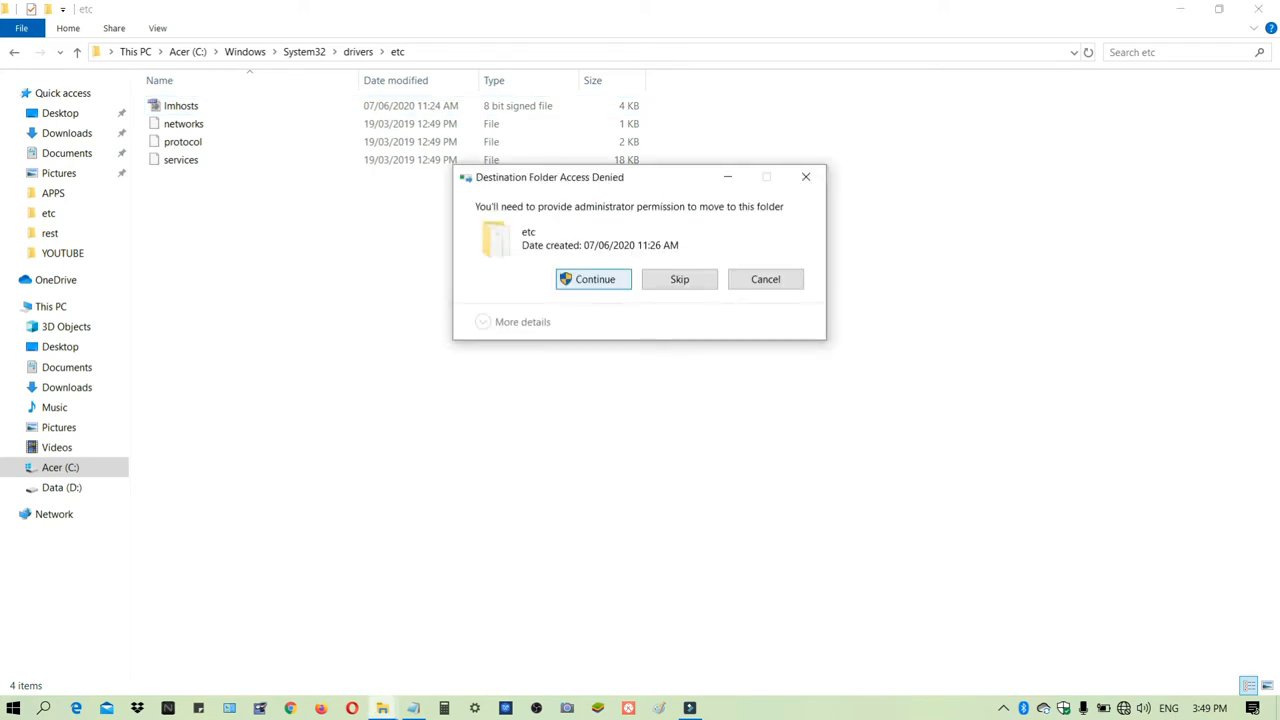
pyautogui.click(594, 279)
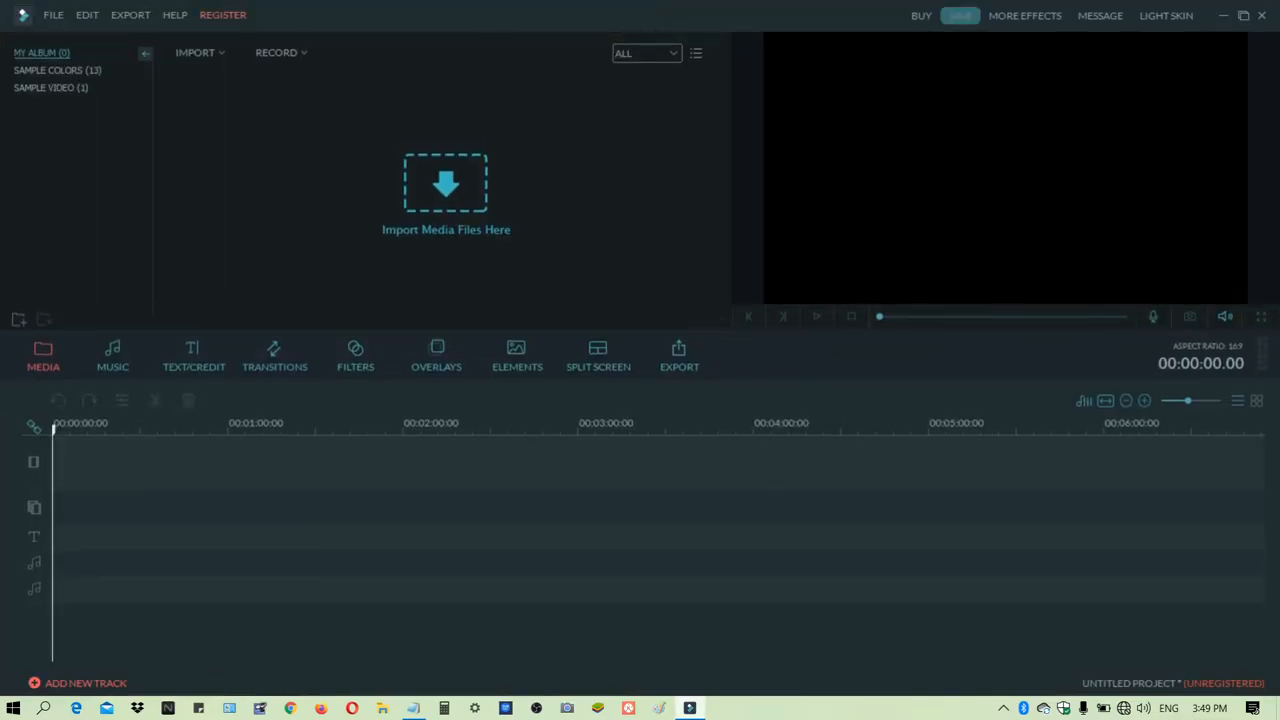
# Step: Copy the second e-mail and registration code from the dddd note into Filmora's fields
pyautogui.click(222, 14)
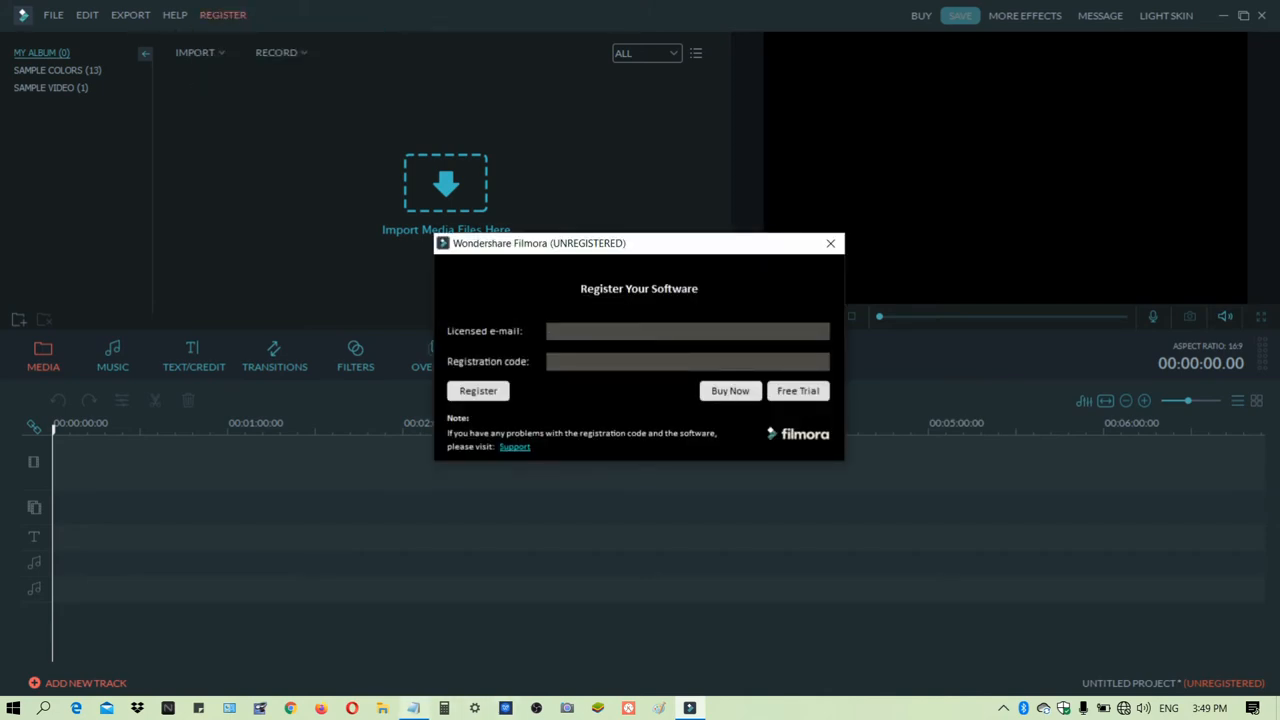
pyautogui.click(413, 708)
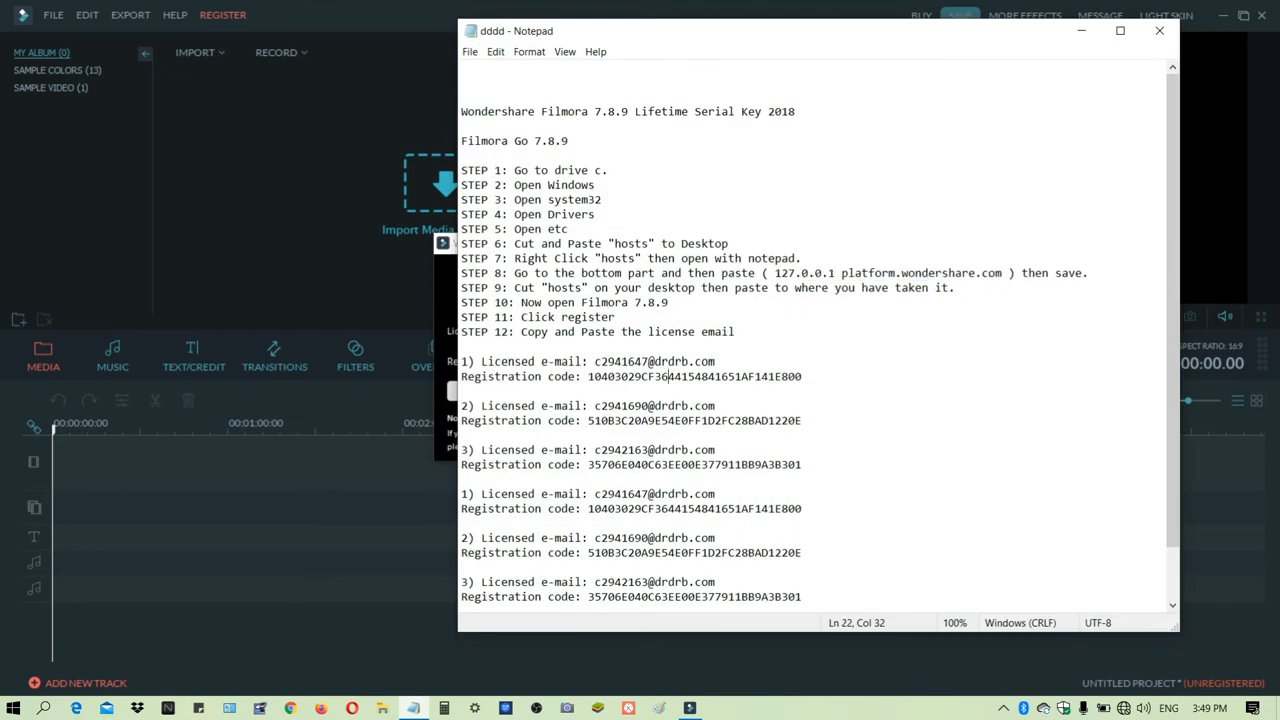
pyautogui.scroll(-3)
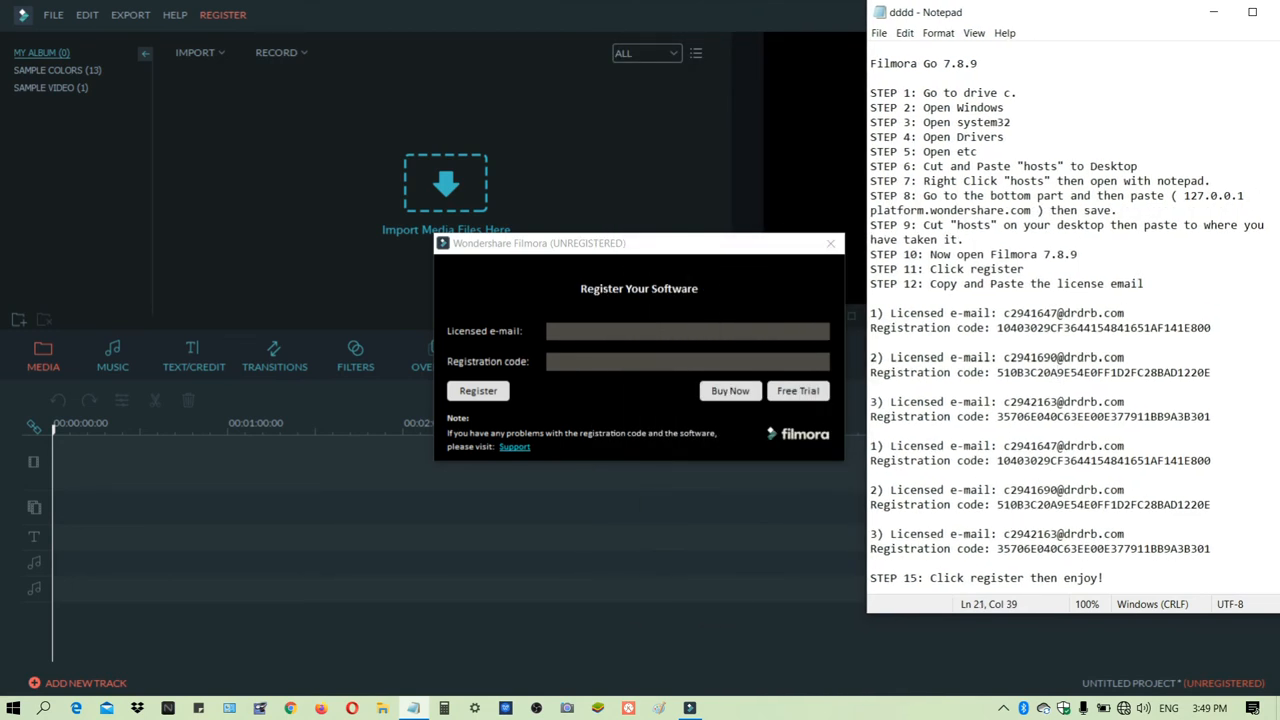
pyautogui.doubleClick(1063, 357)
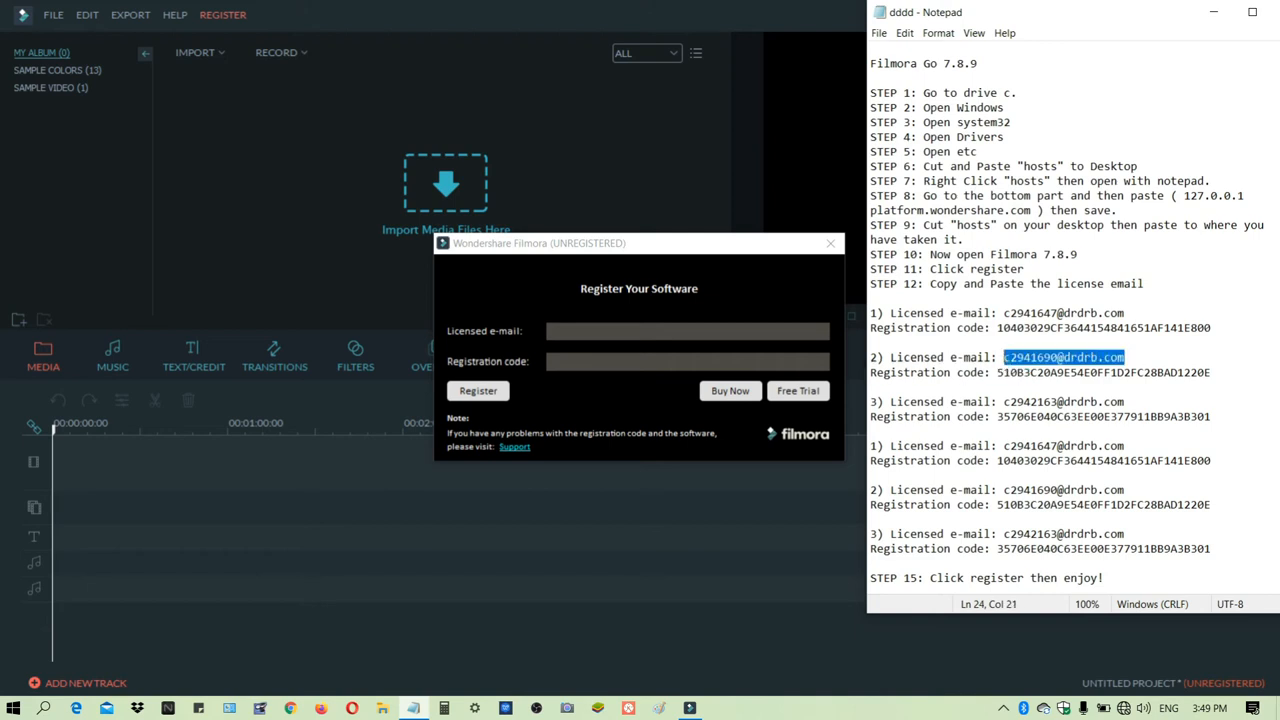
pyautogui.click(687, 331)
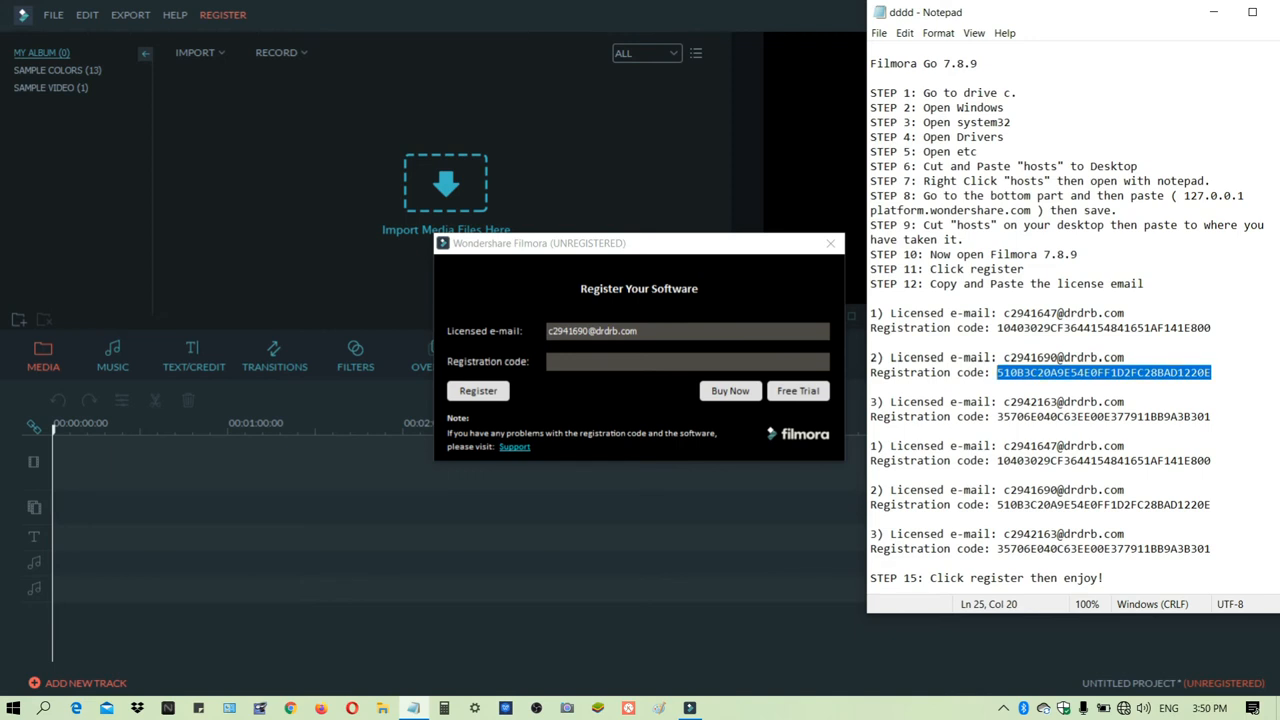
pyautogui.click(687, 361)
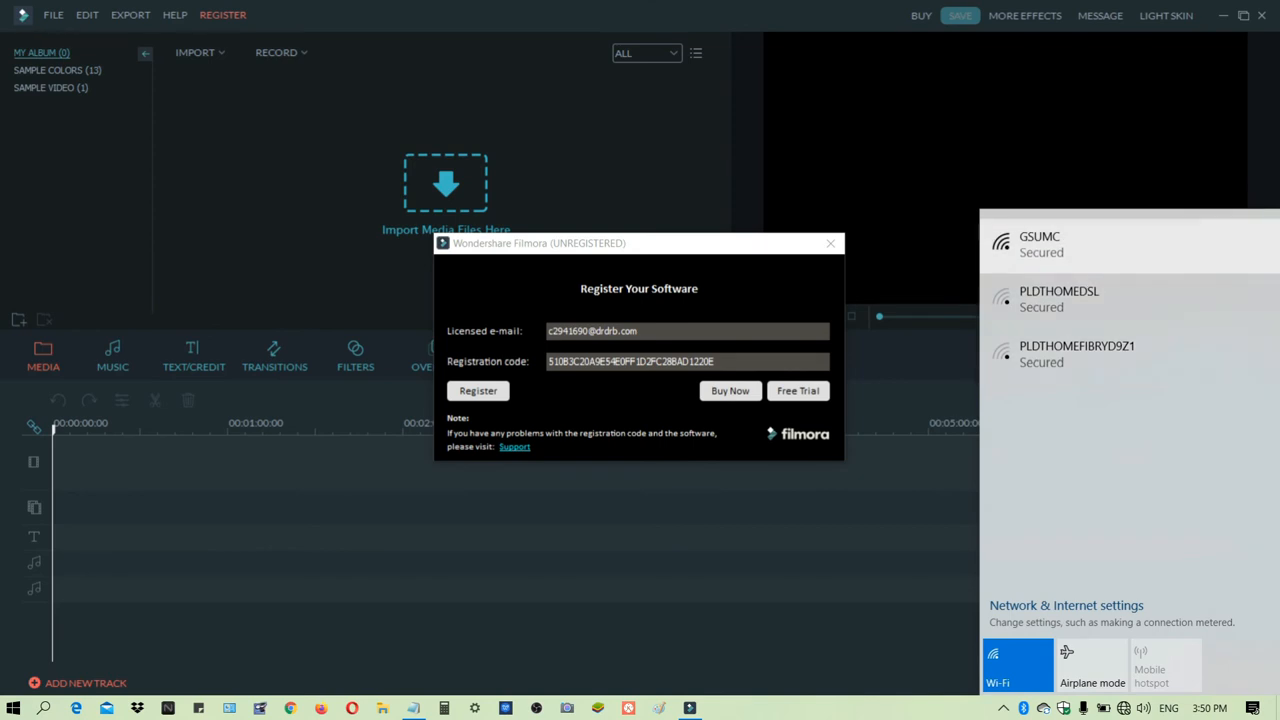
# Step: Cancel the GSUMC Wi-Fi attempt, submit registration, dismiss the success message, close the form
pyautogui.click(1040, 244)
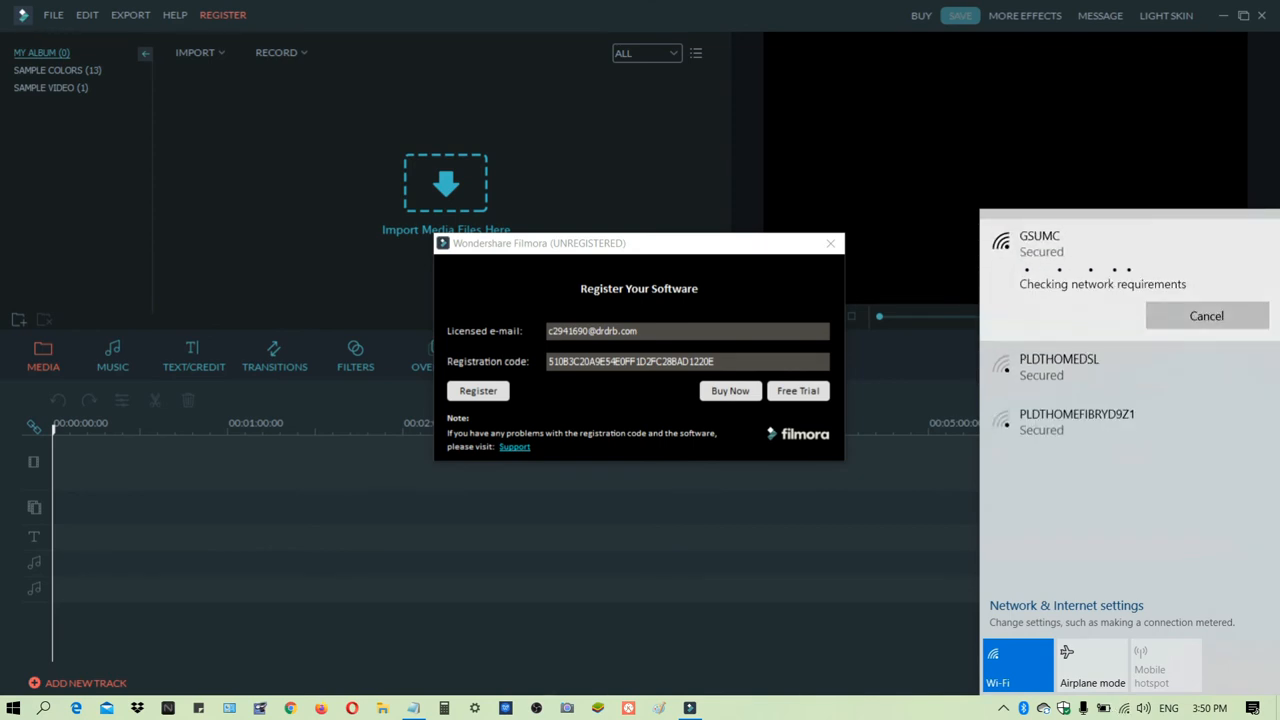
pyautogui.click(1040, 250)
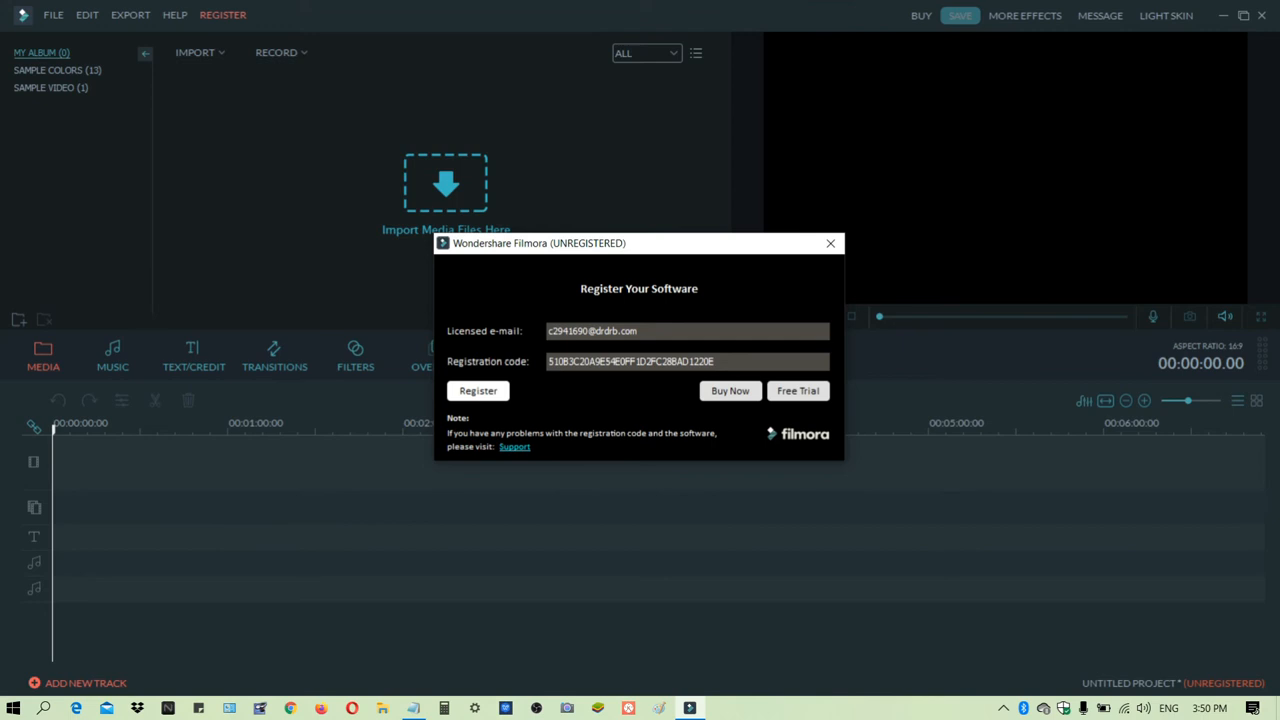
pyautogui.click(478, 390)
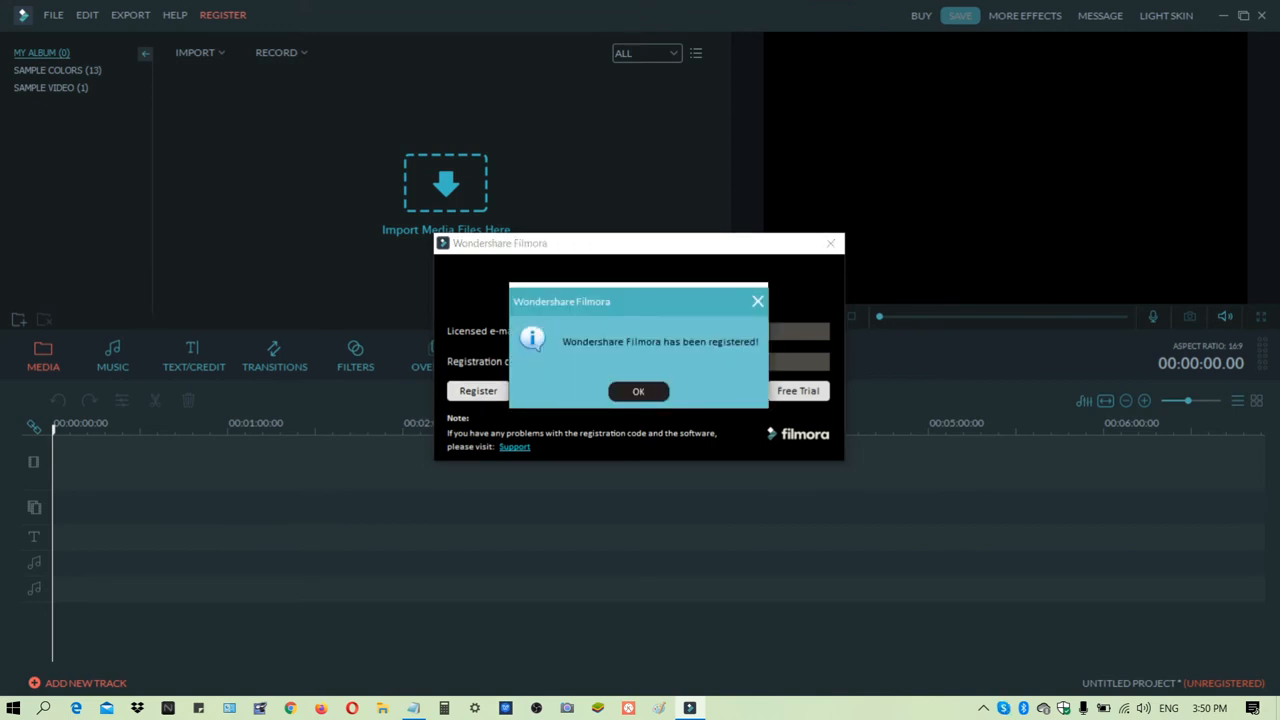
pyautogui.click(638, 391)
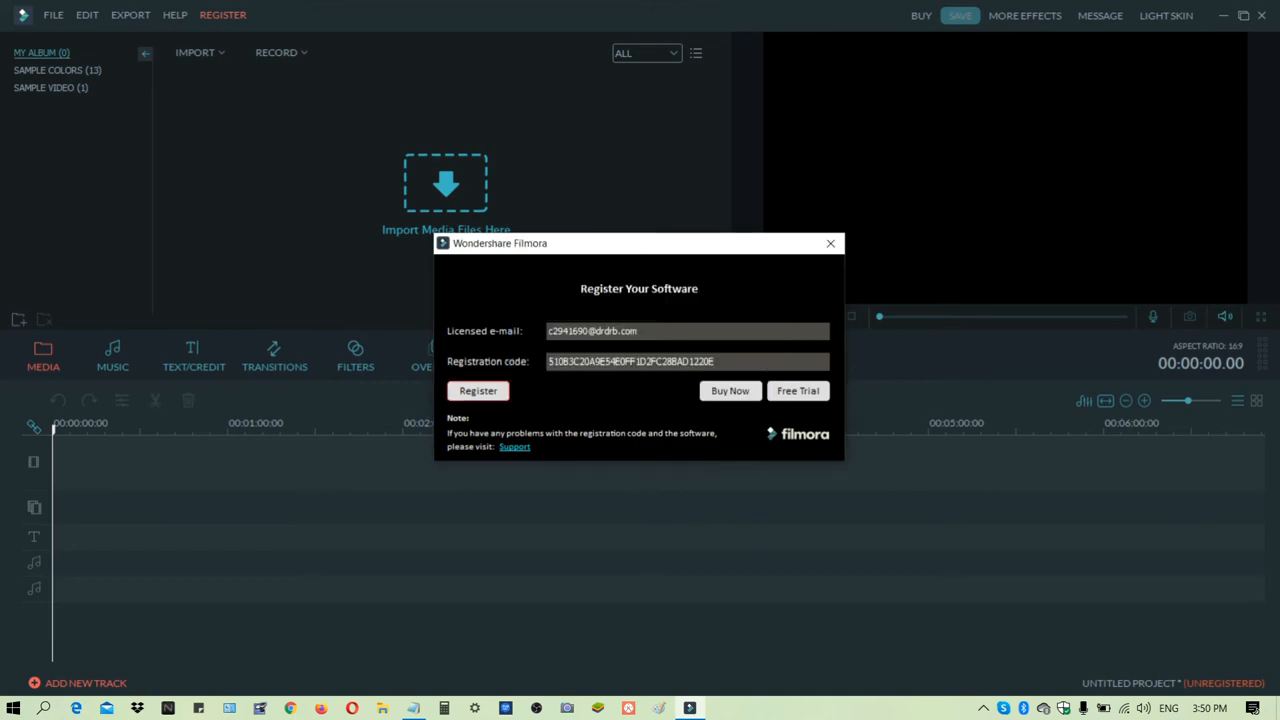
pyautogui.click(729, 390)
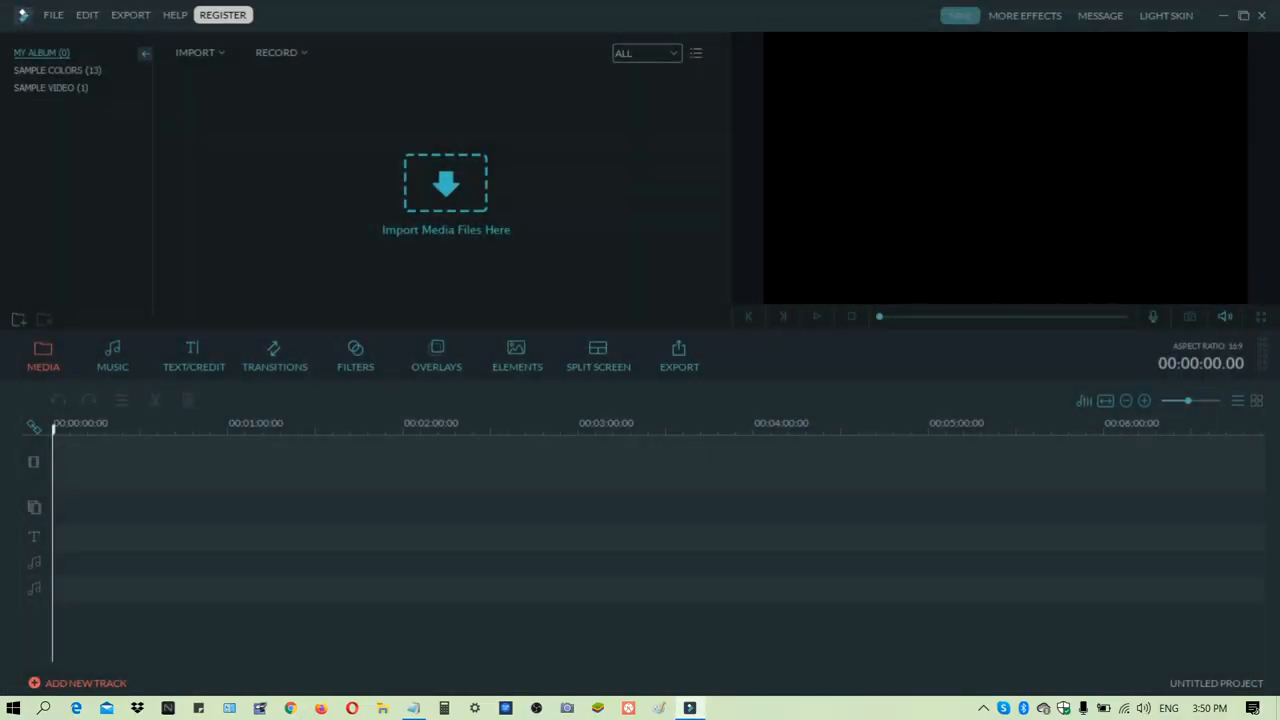
# Step: Import WIN_20200707_14_51_17_Pro from Desktop, drag it to the timeline start, and choose Export
pyautogui.click(222, 14)
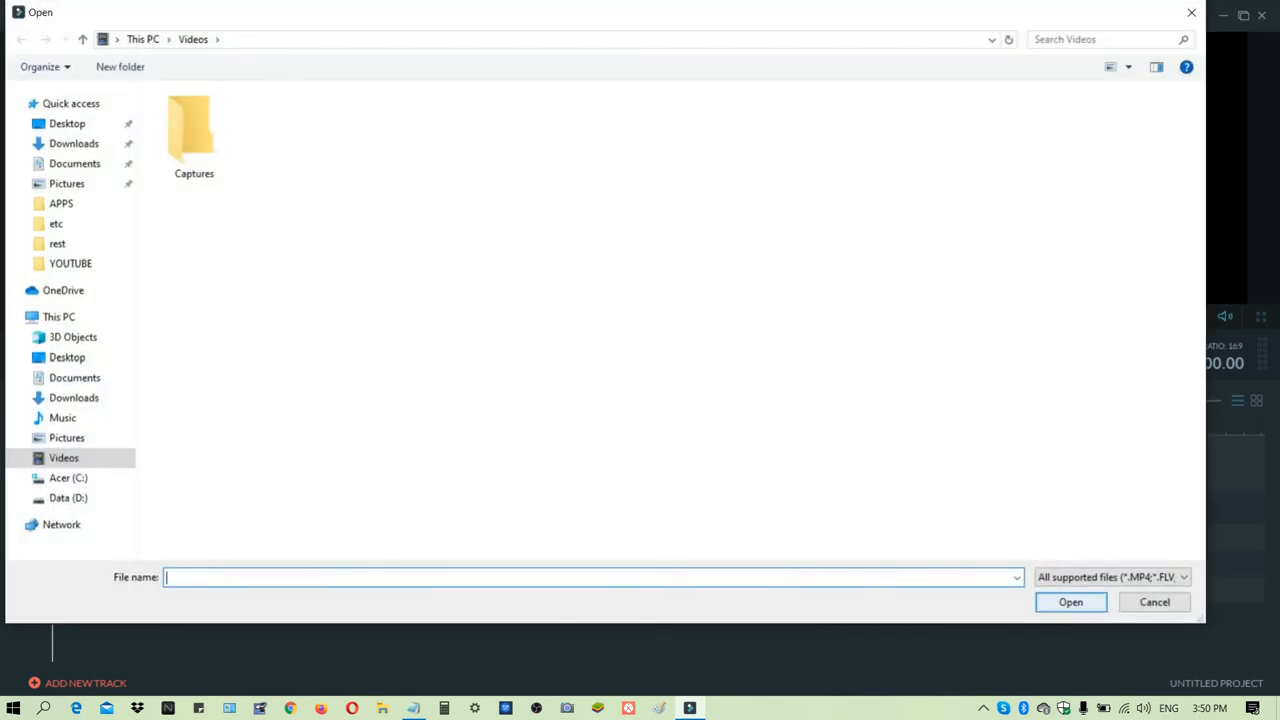
pyautogui.click(67, 123)
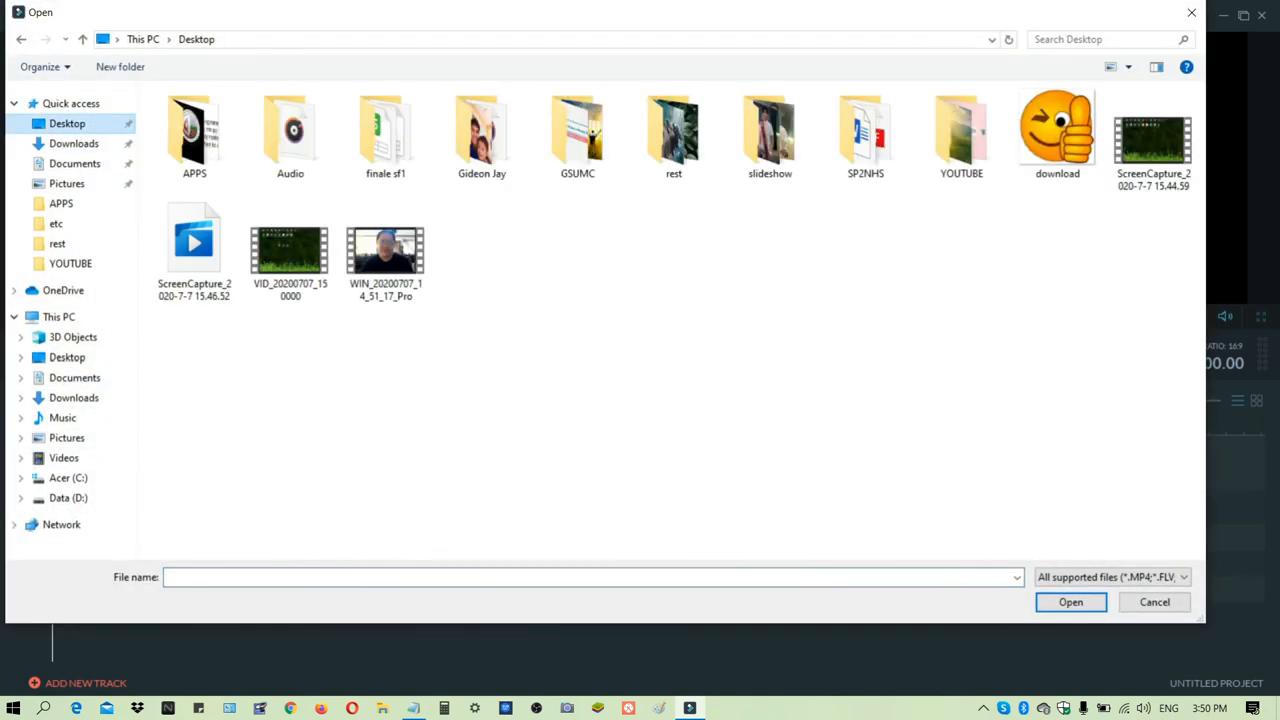
pyautogui.click(385, 248)
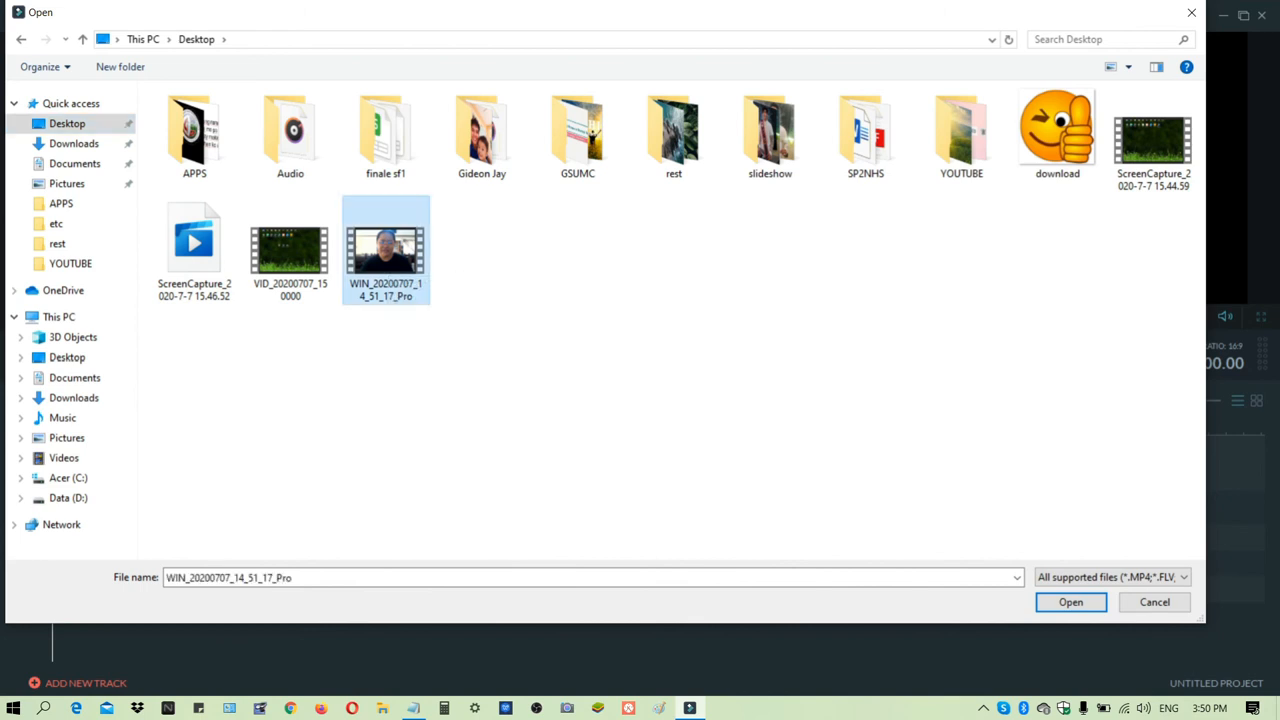
pyautogui.click(1070, 601)
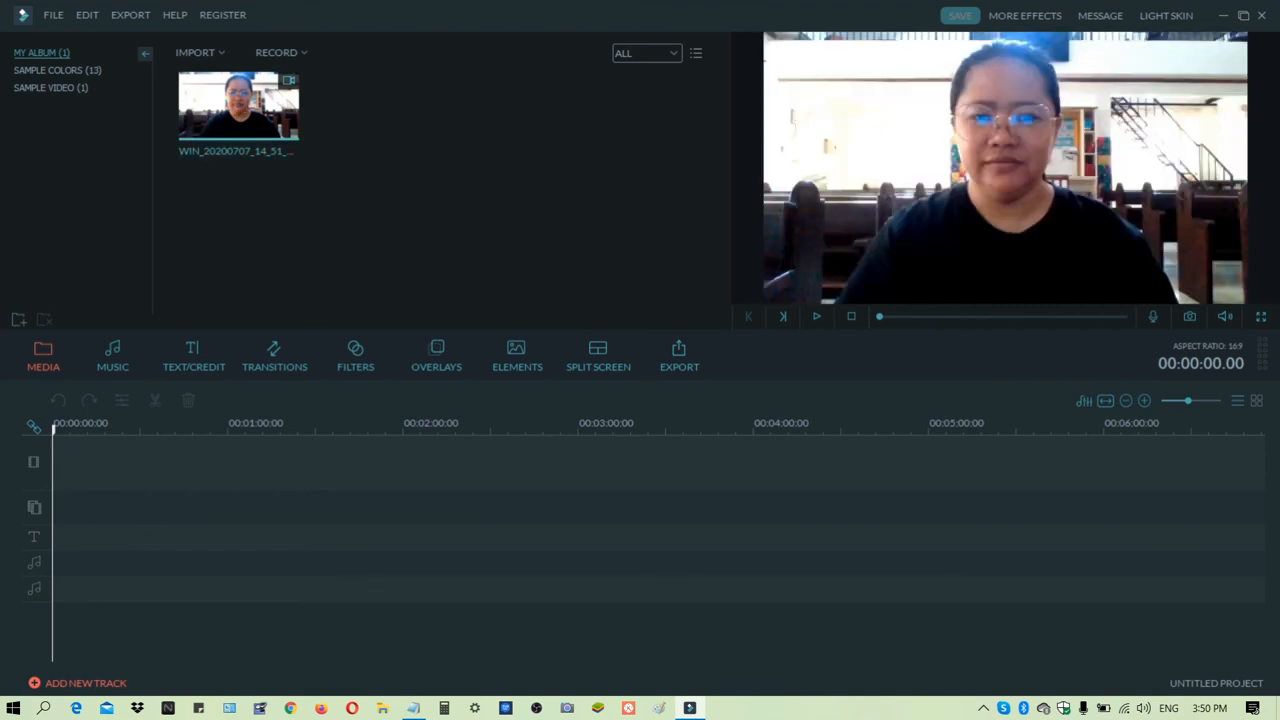
pyautogui.moveTo(238, 105); pyautogui.dragTo(95, 460)
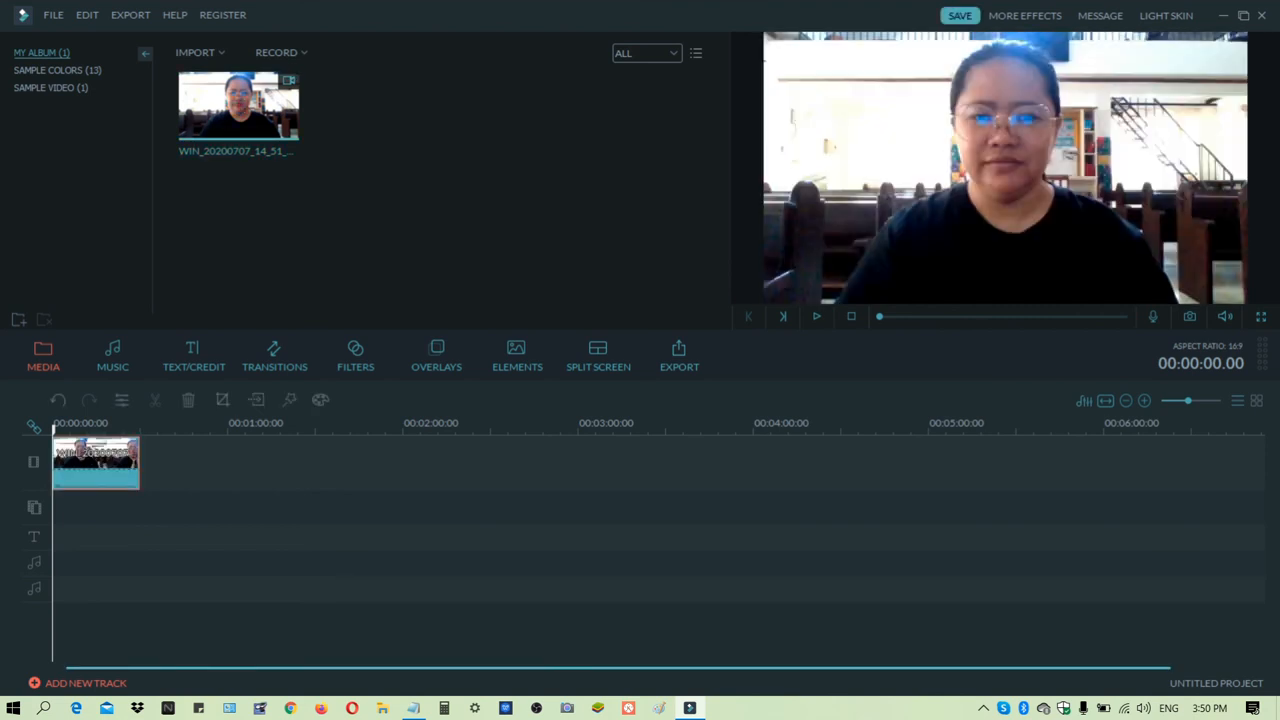
pyautogui.click(679, 355)
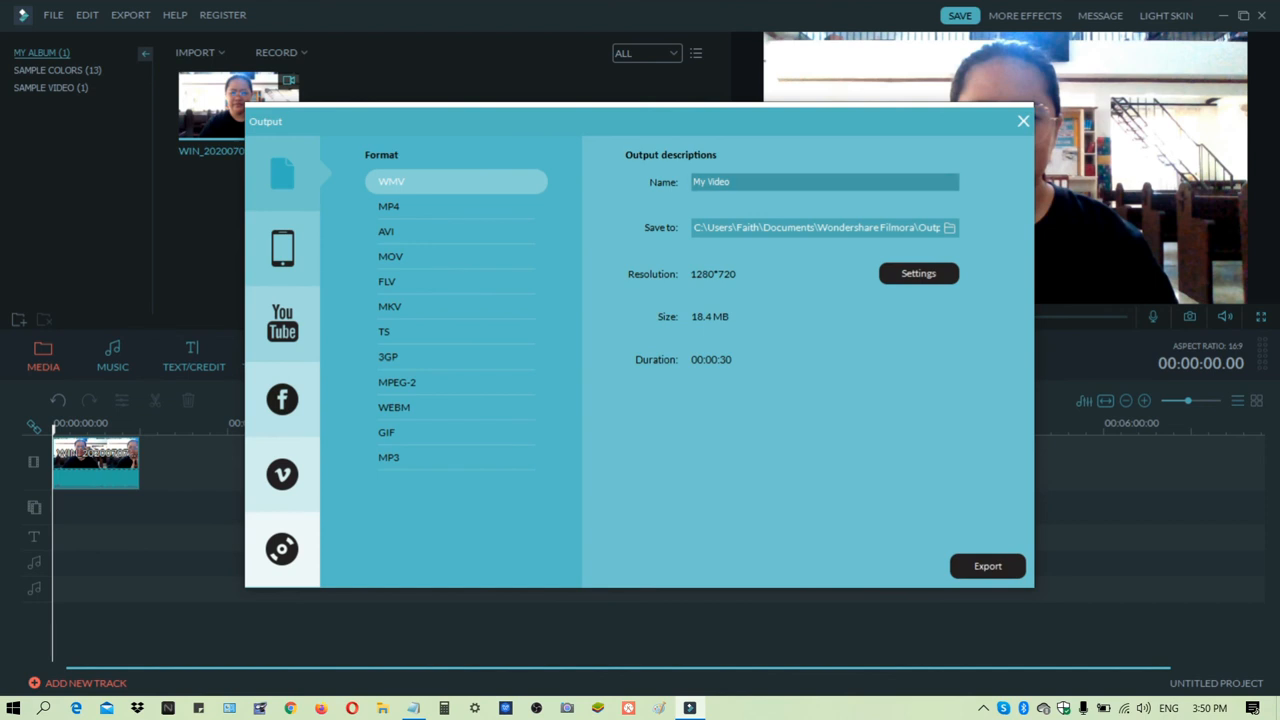
# Step: Export the timeline as WMV under the name 'My Video'
pyautogui.tripleClick(824, 181)
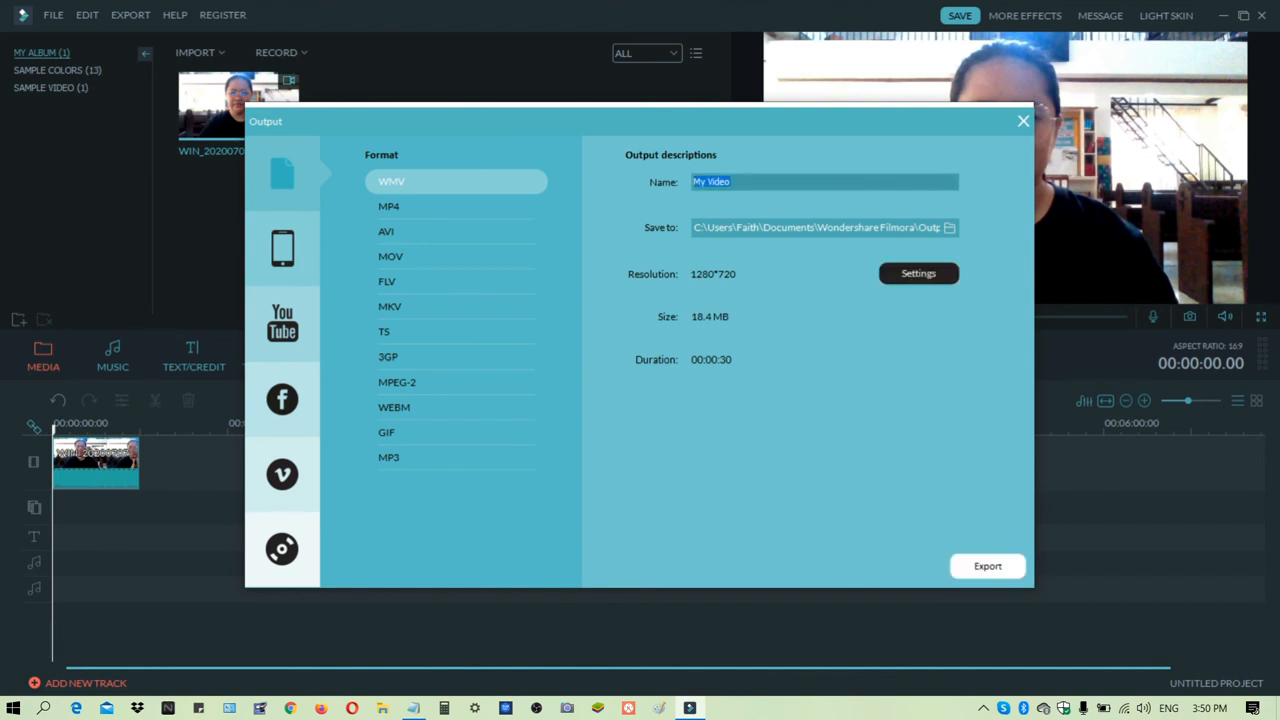
pyautogui.click(987, 565)
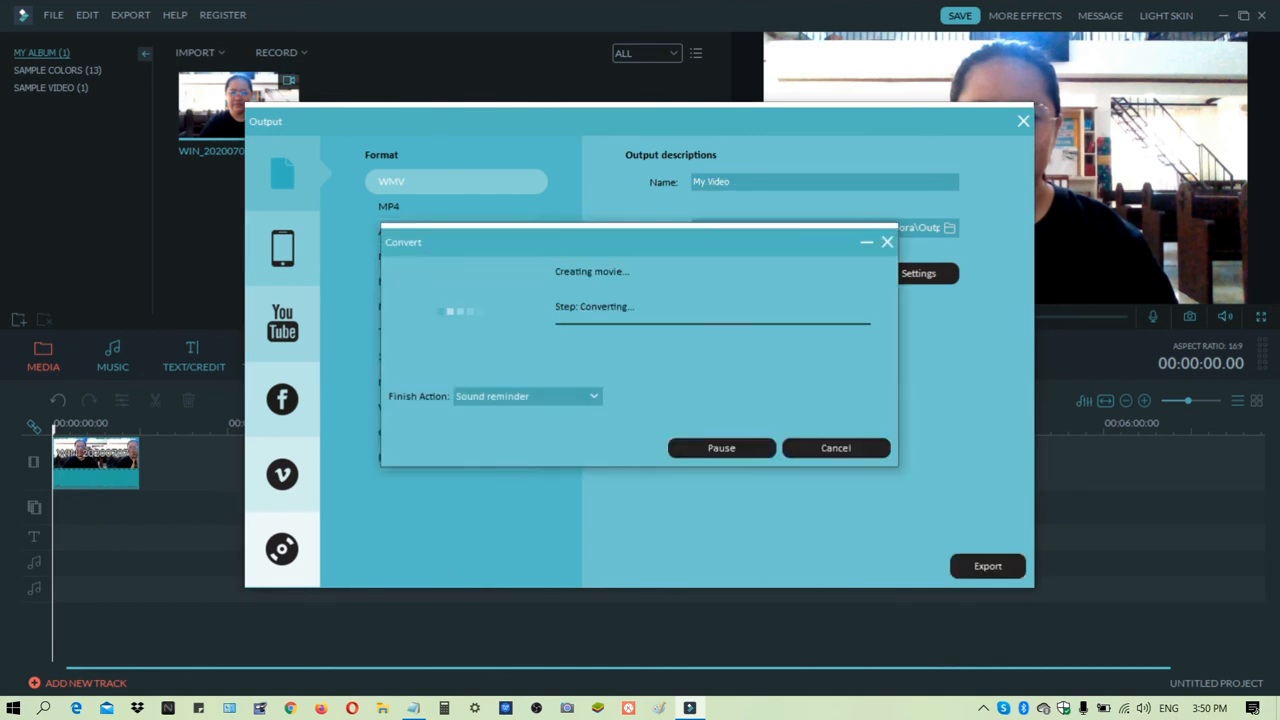